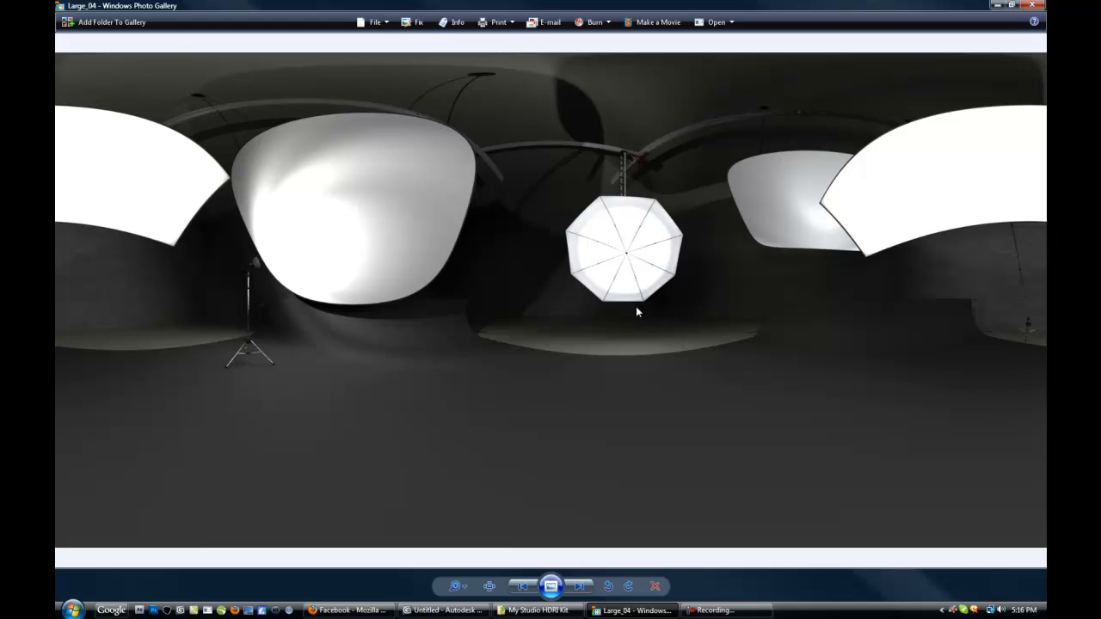
mouse_move(777, 293)
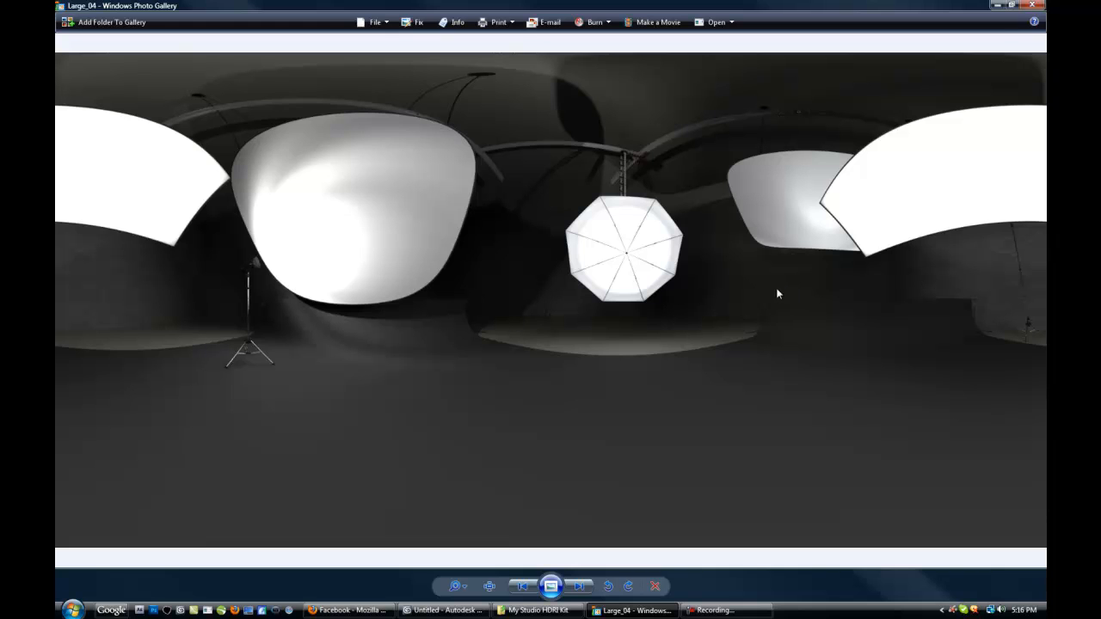
mouse_move(835, 299)
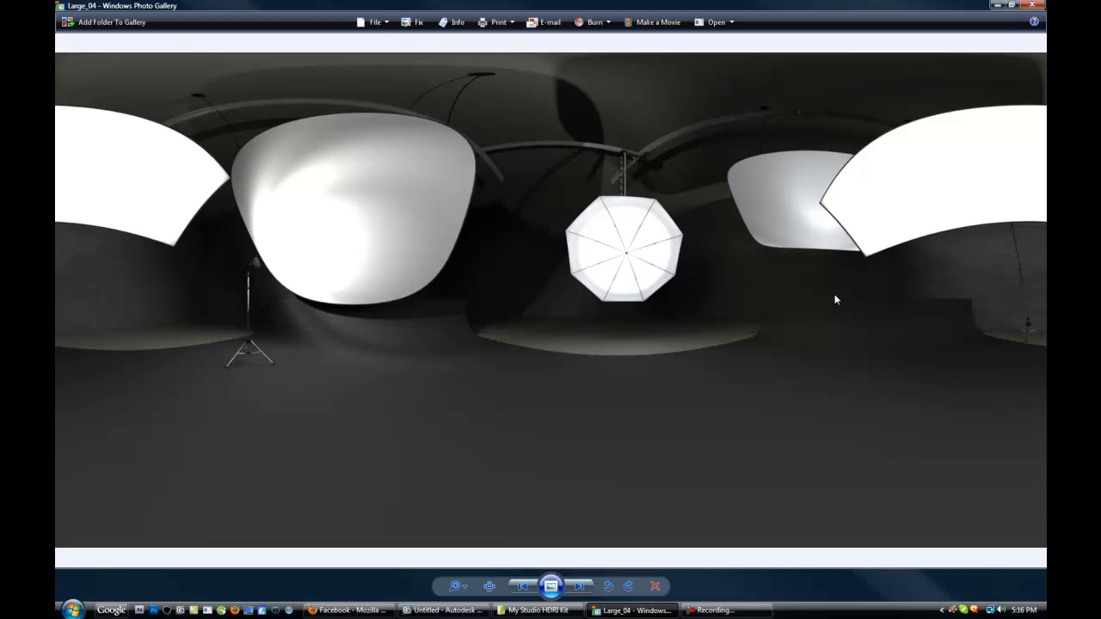
mouse_move(404, 336)
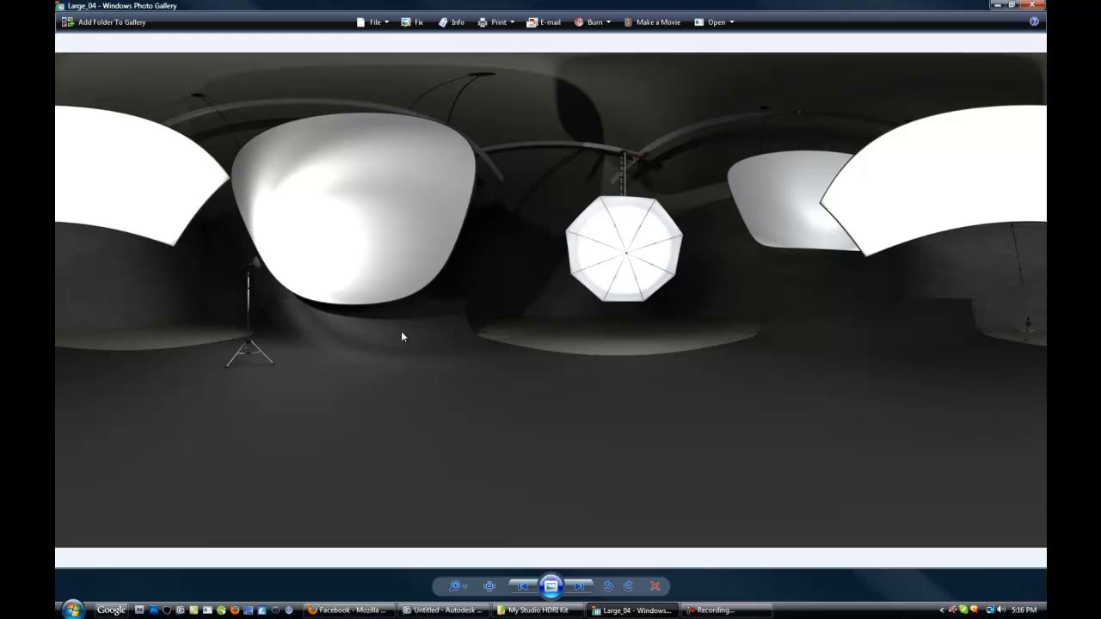
mouse_move(403, 338)
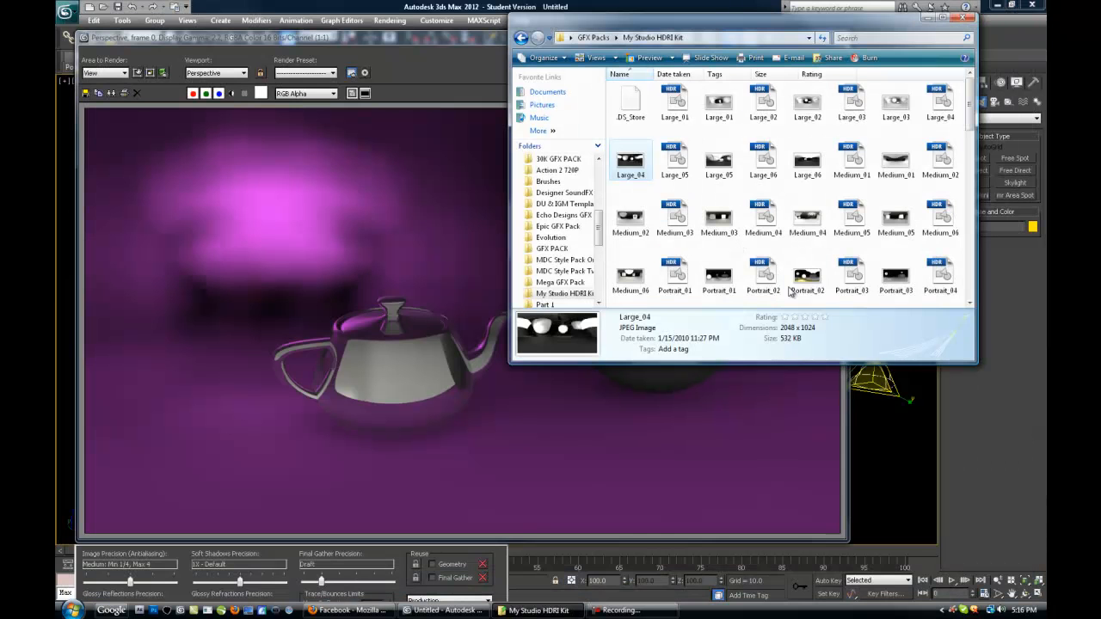
Step: Browse the studio034 HDR and EXR files in the HDRI kit folder, then close Explorer
scroll(down, 3)
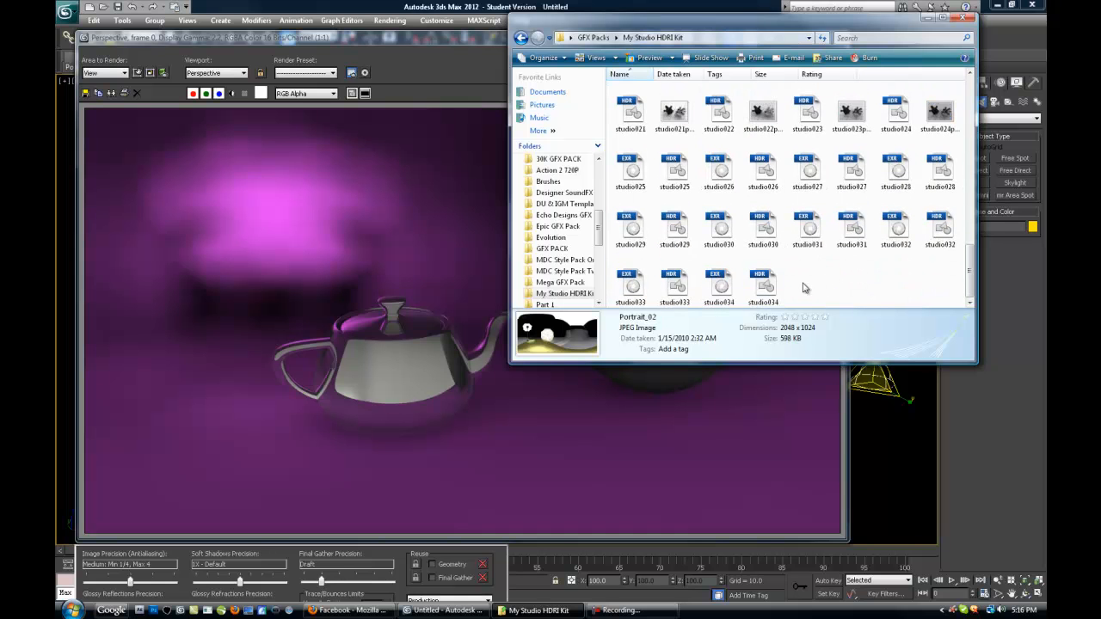
click(762, 286)
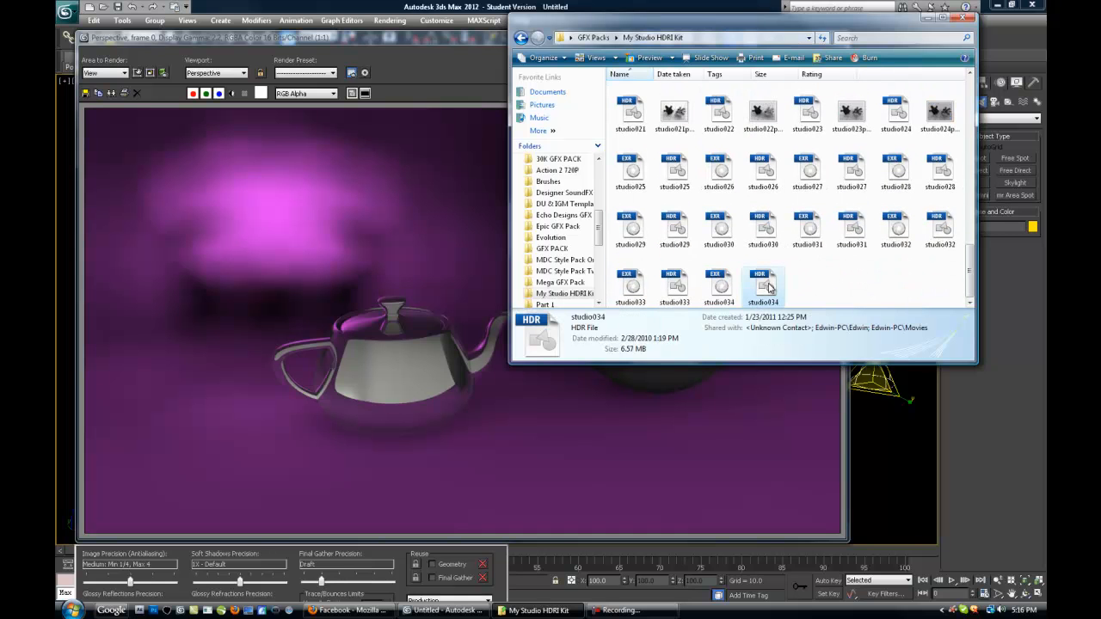
click(718, 289)
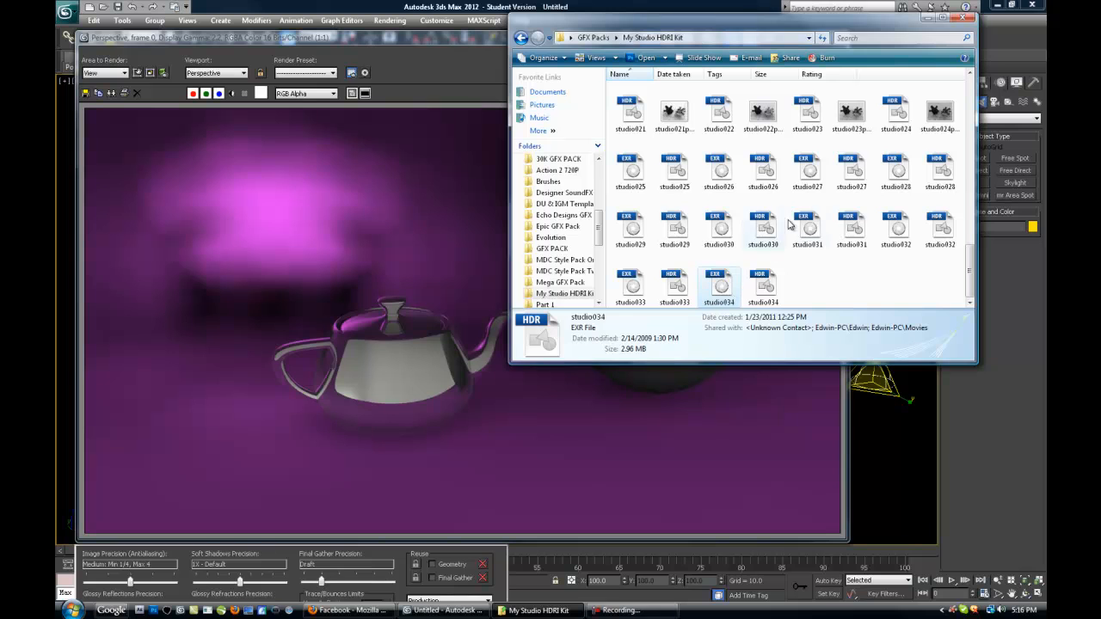
mouse_move(852, 112)
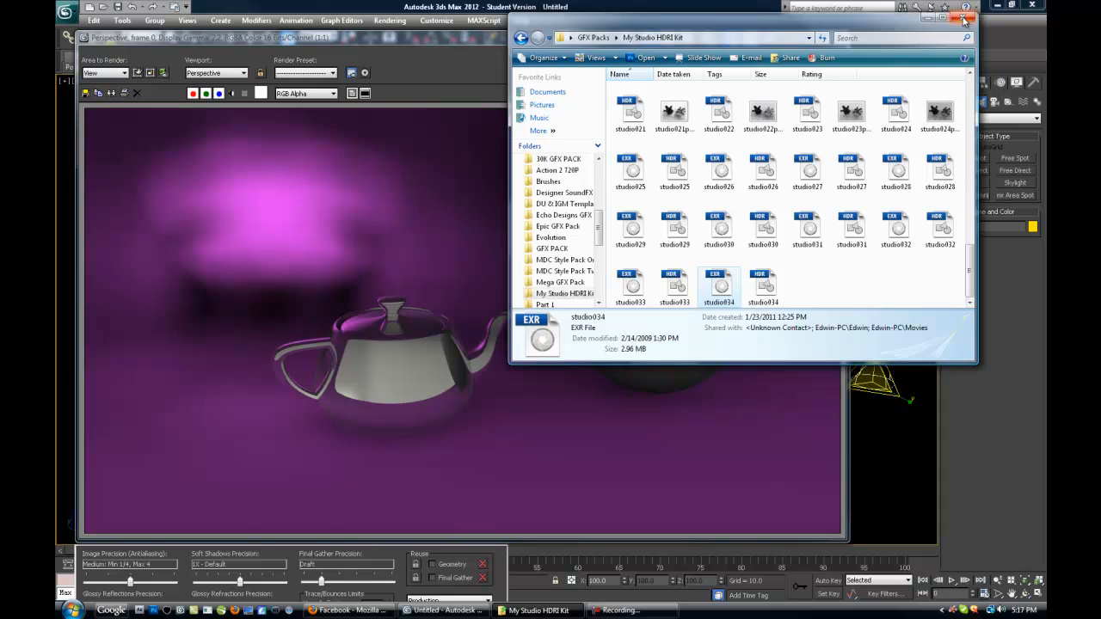
click(964, 18)
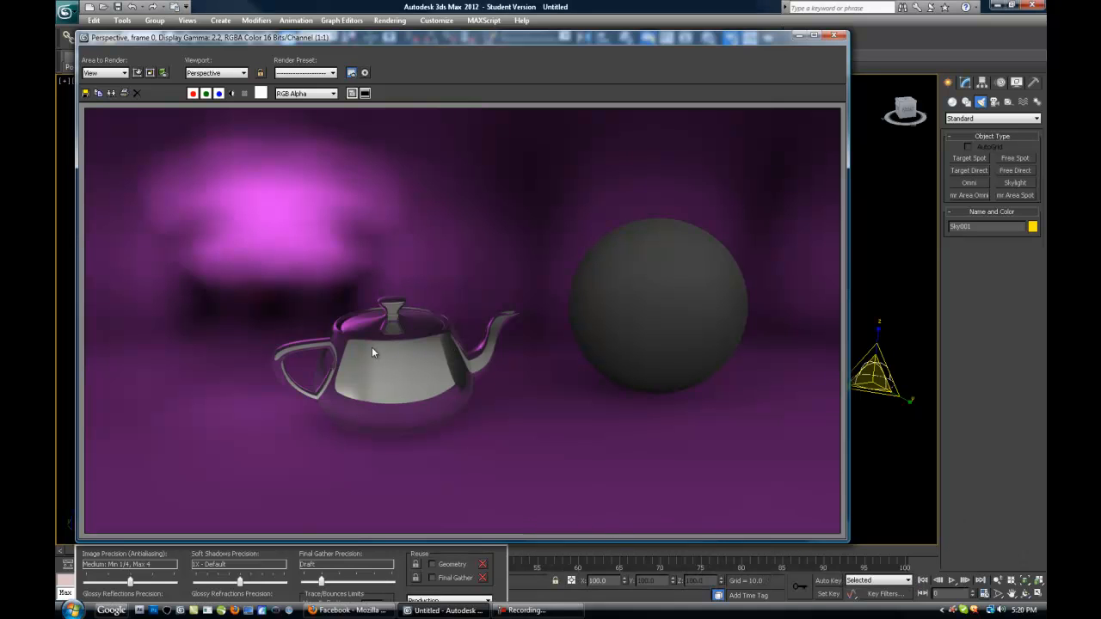
mouse_move(387, 372)
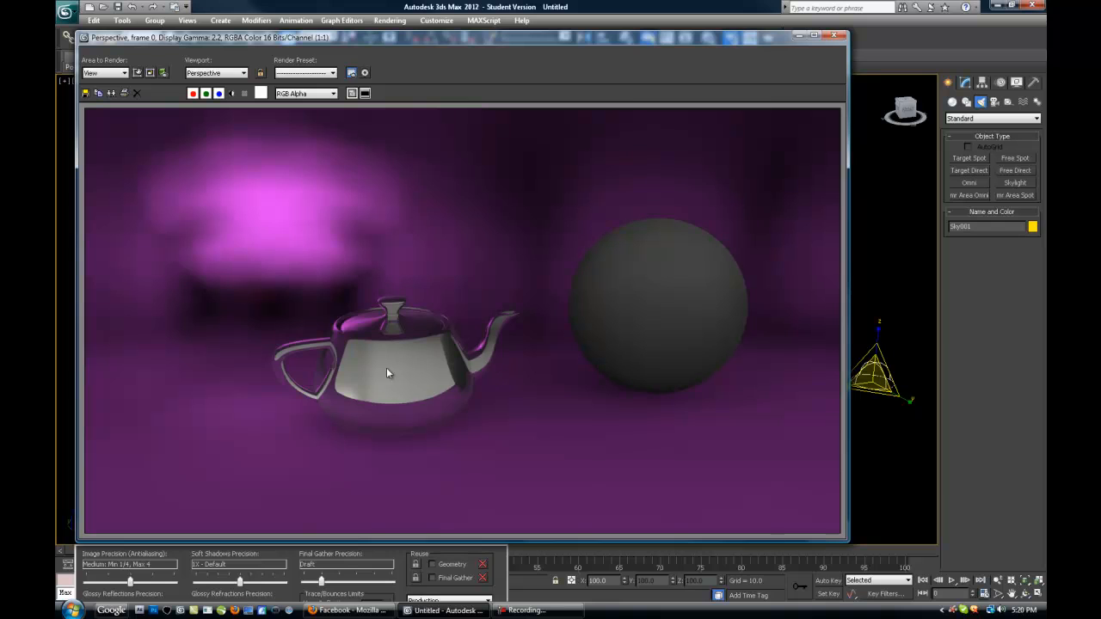
mouse_move(499, 286)
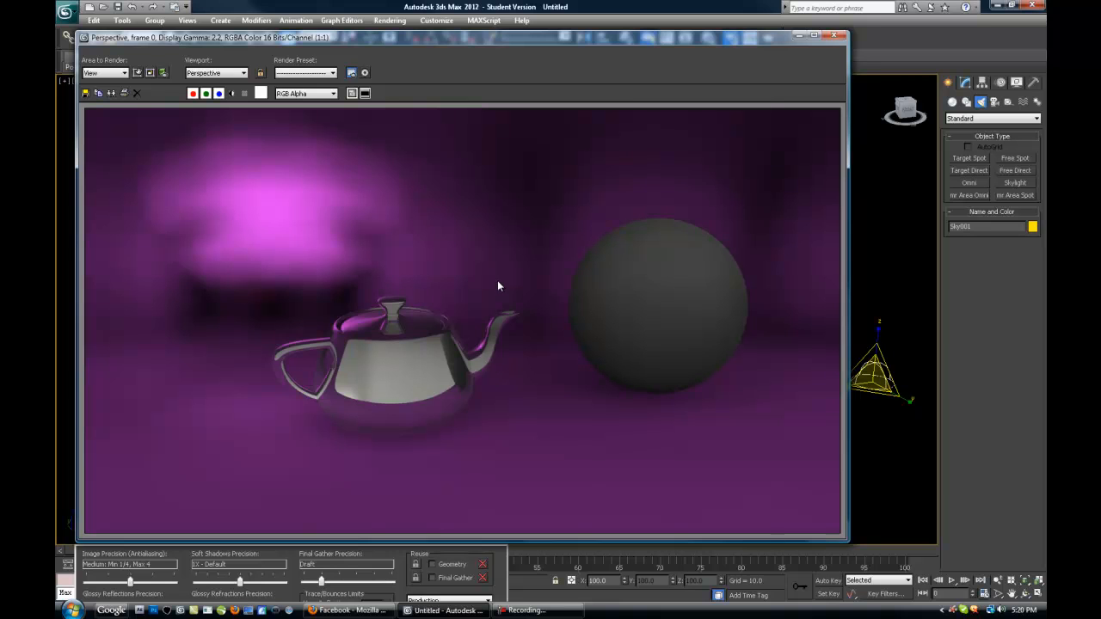
mouse_move(866, 255)
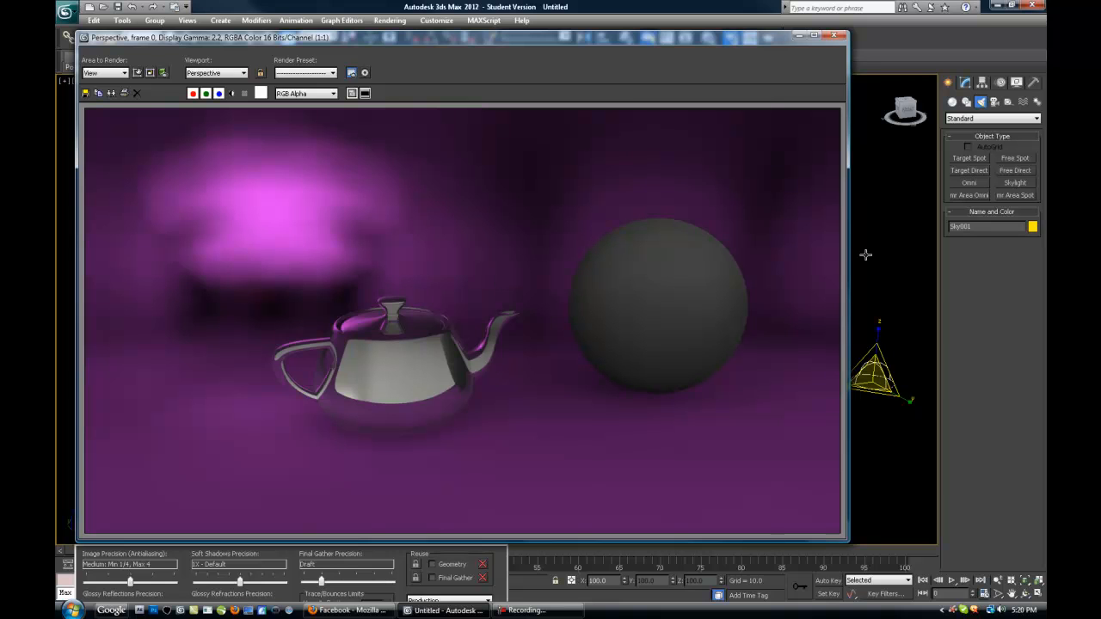
mouse_move(742, 201)
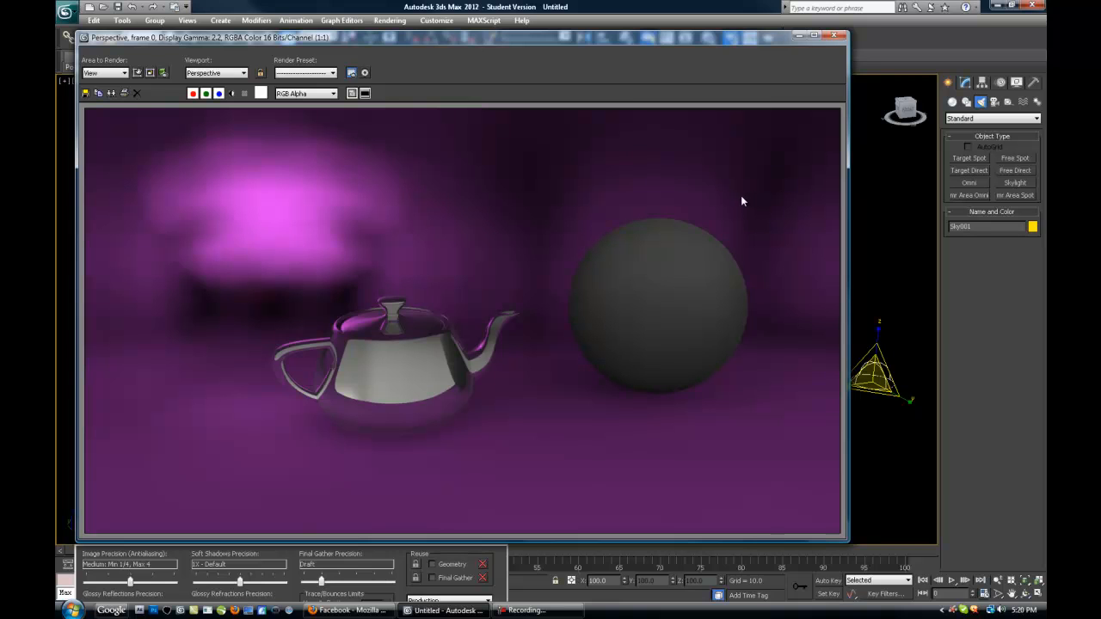
mouse_move(672, 181)
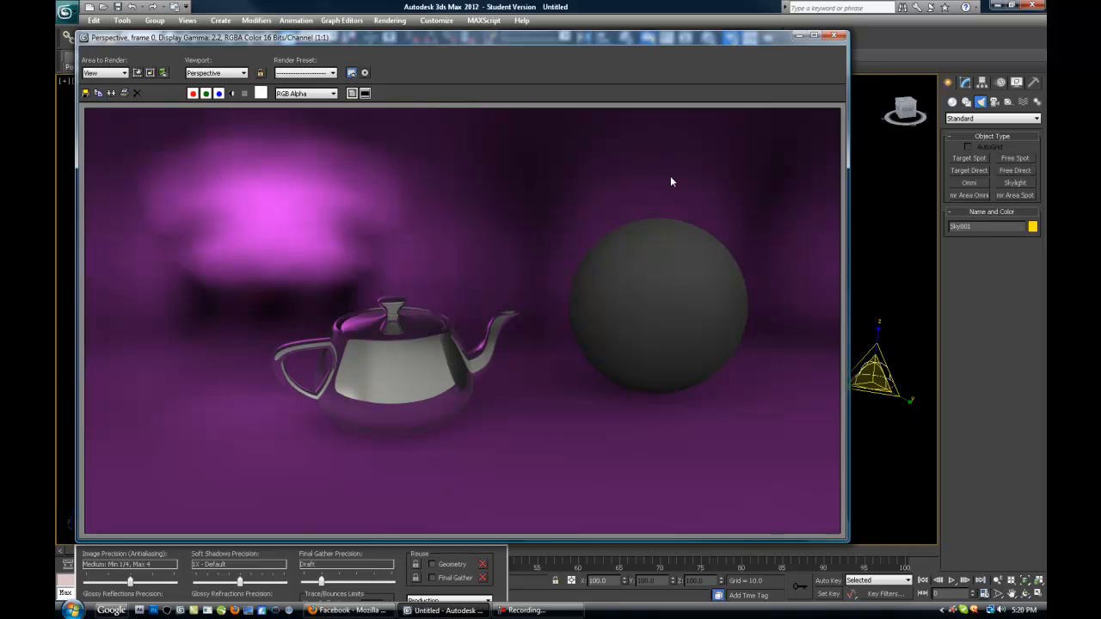
mouse_move(759, 98)
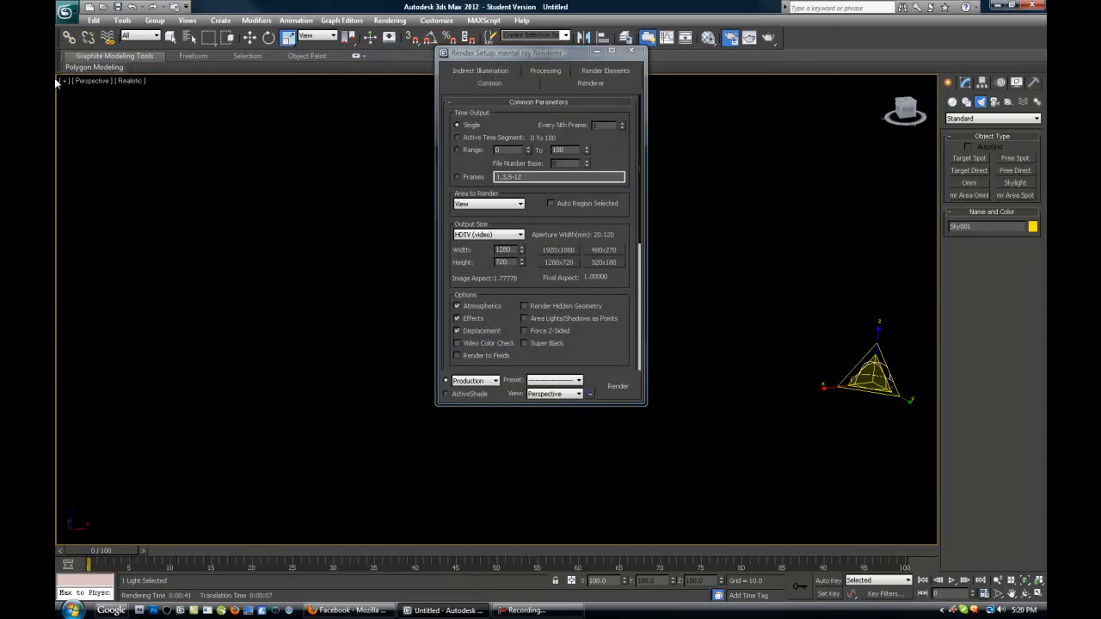
Step: Reset 3ds Max to a new scene, declining to save the previous one
click(632, 51)
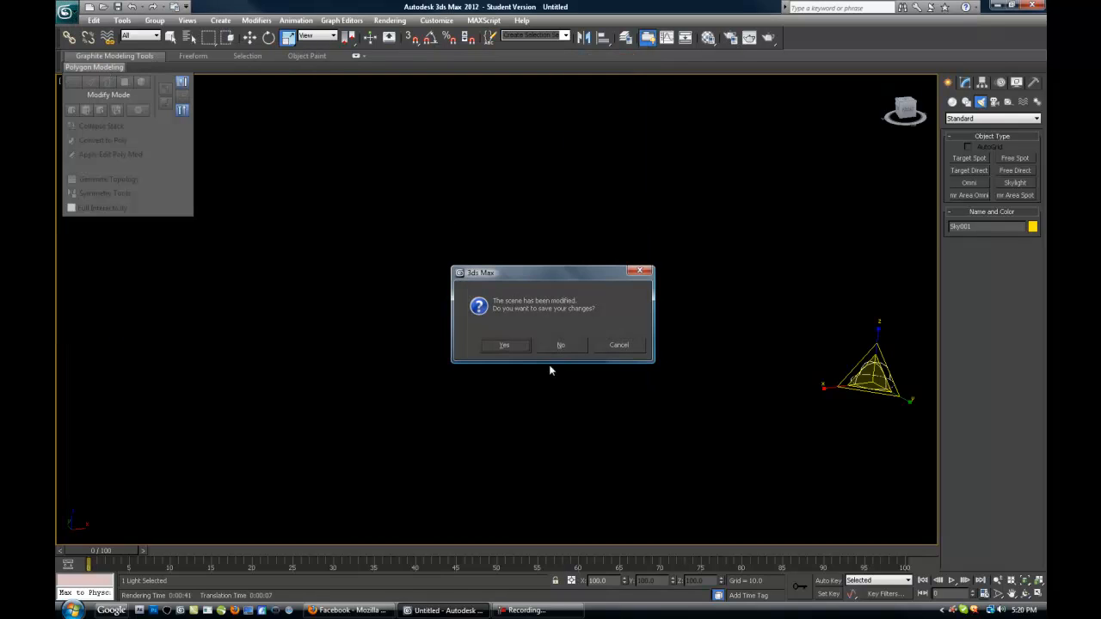
click(560, 345)
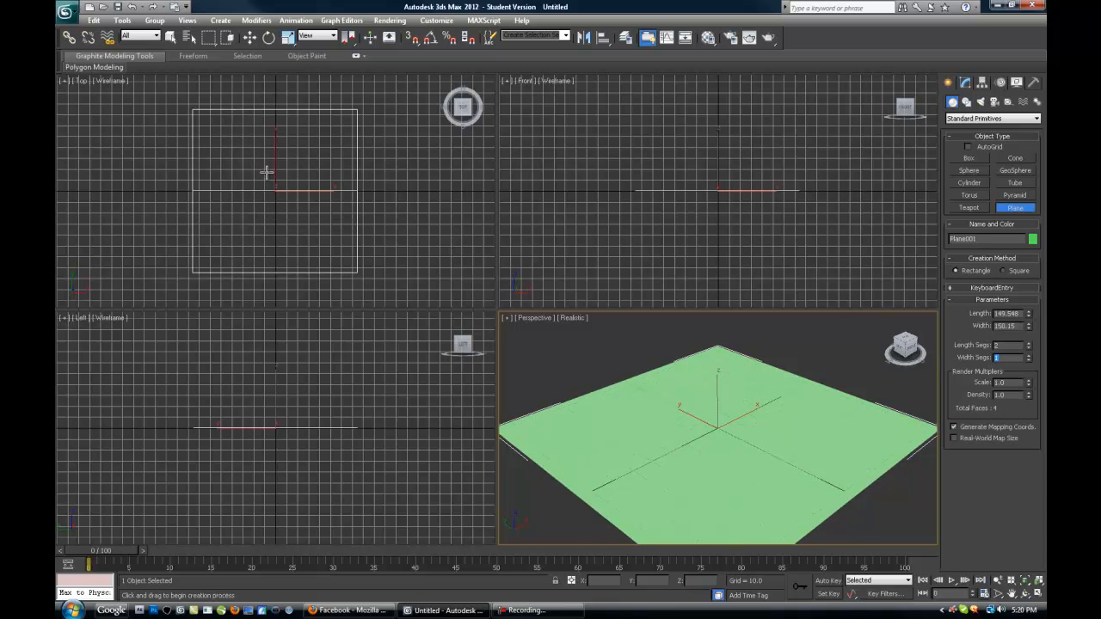
mouse_move(594, 374)
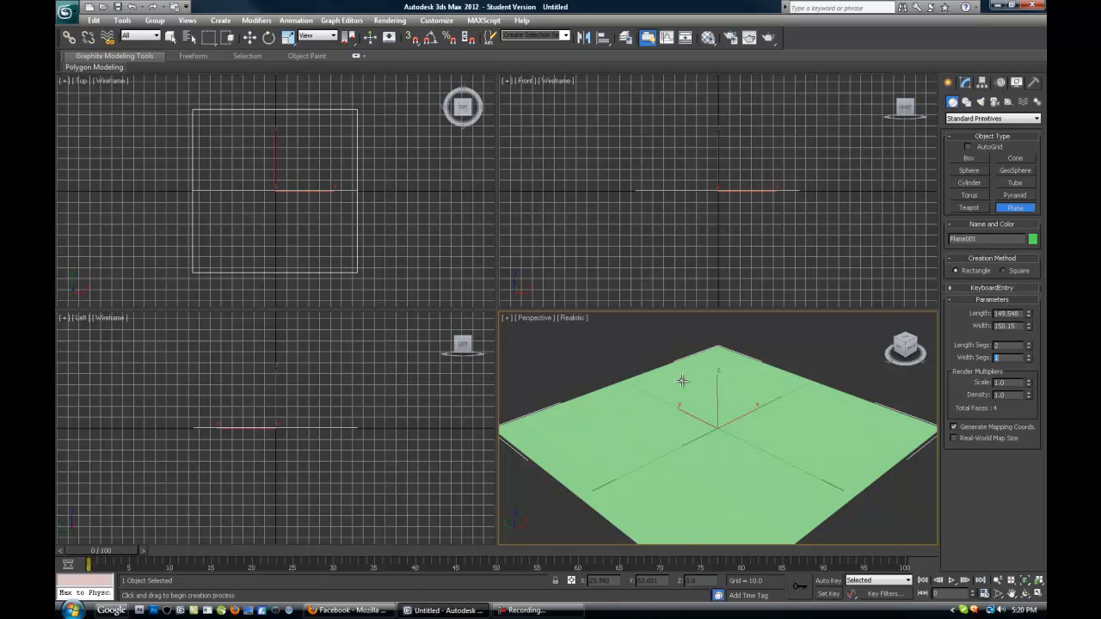
mouse_move(800, 474)
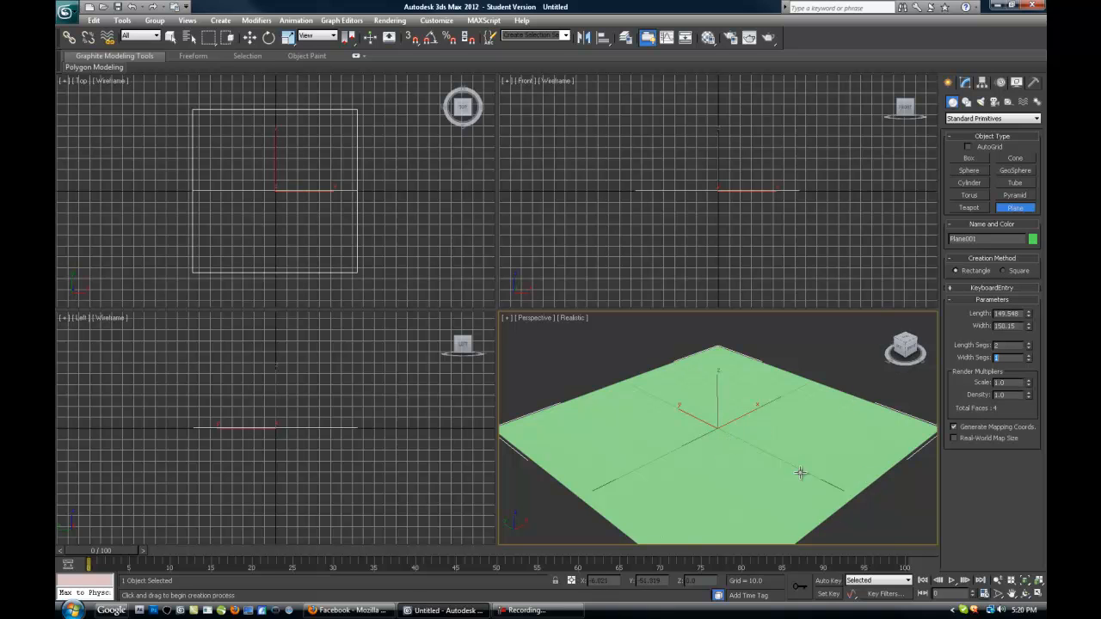
mouse_move(678, 454)
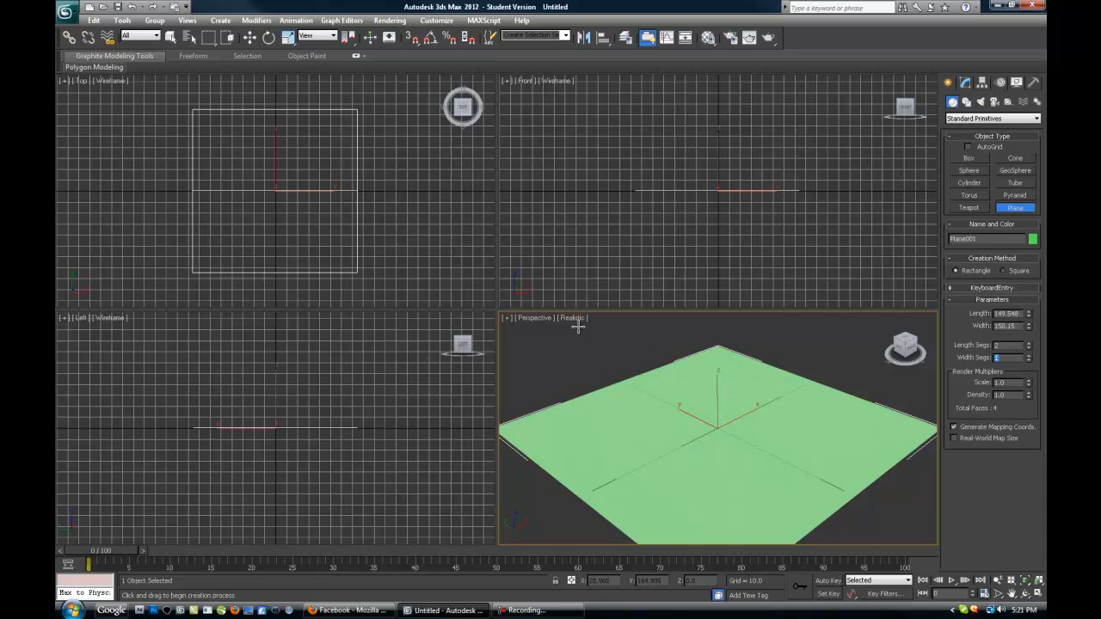
Step: Turn on Edged Faces shading in the Perspective viewport to show Plane001's segments
click(572, 318)
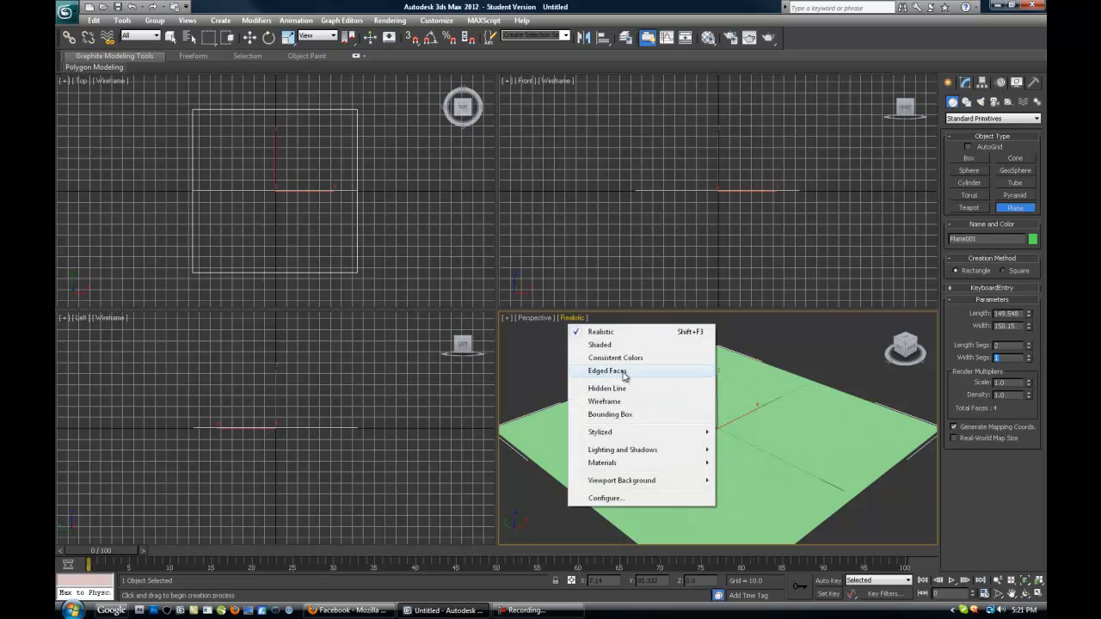
click(608, 371)
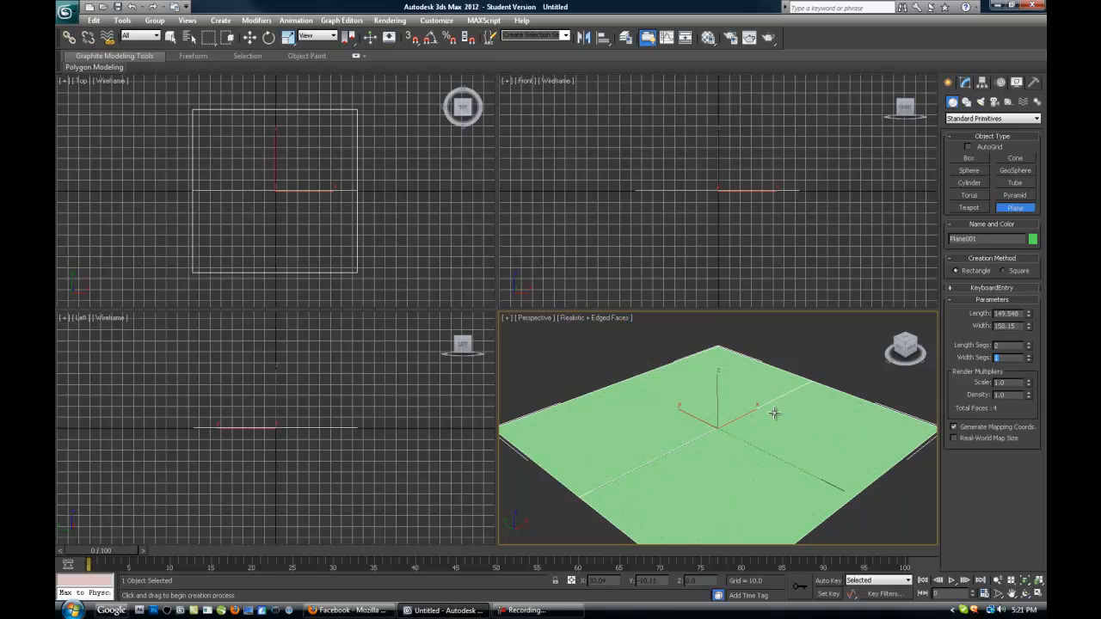
mouse_move(681, 379)
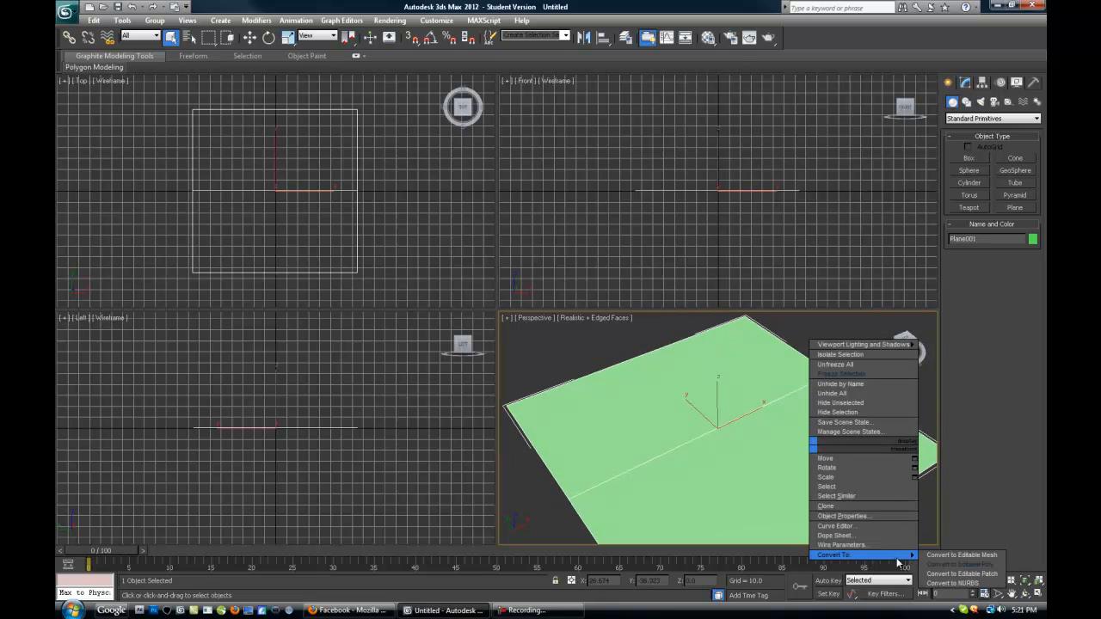
Step: Convert Plane001 to an Editable Poly and work at edge sub-object level
click(962, 555)
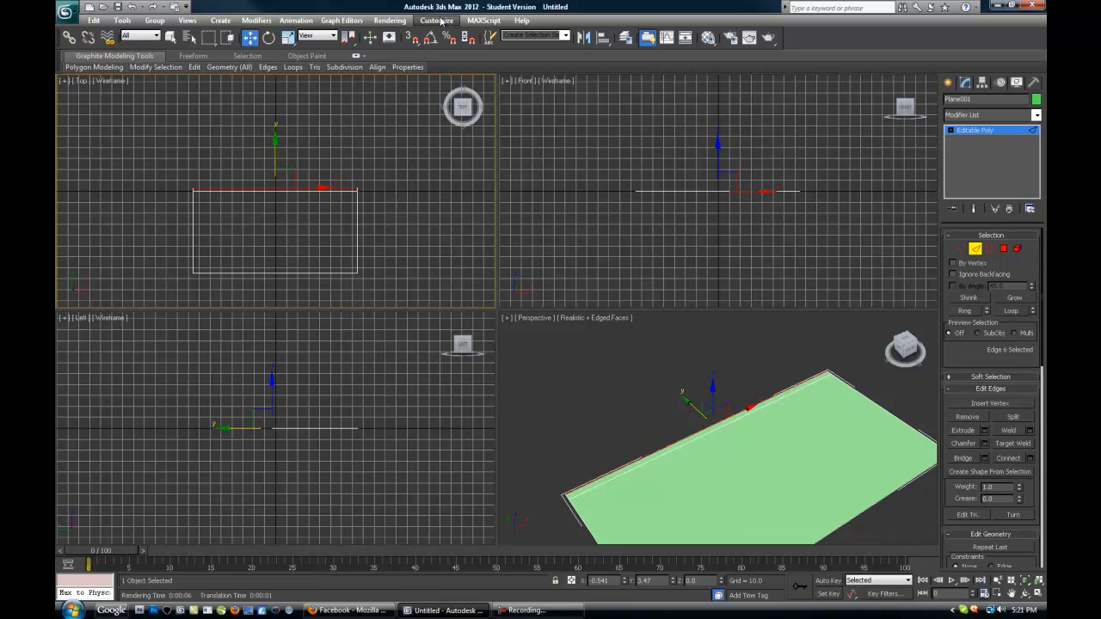
click(437, 20)
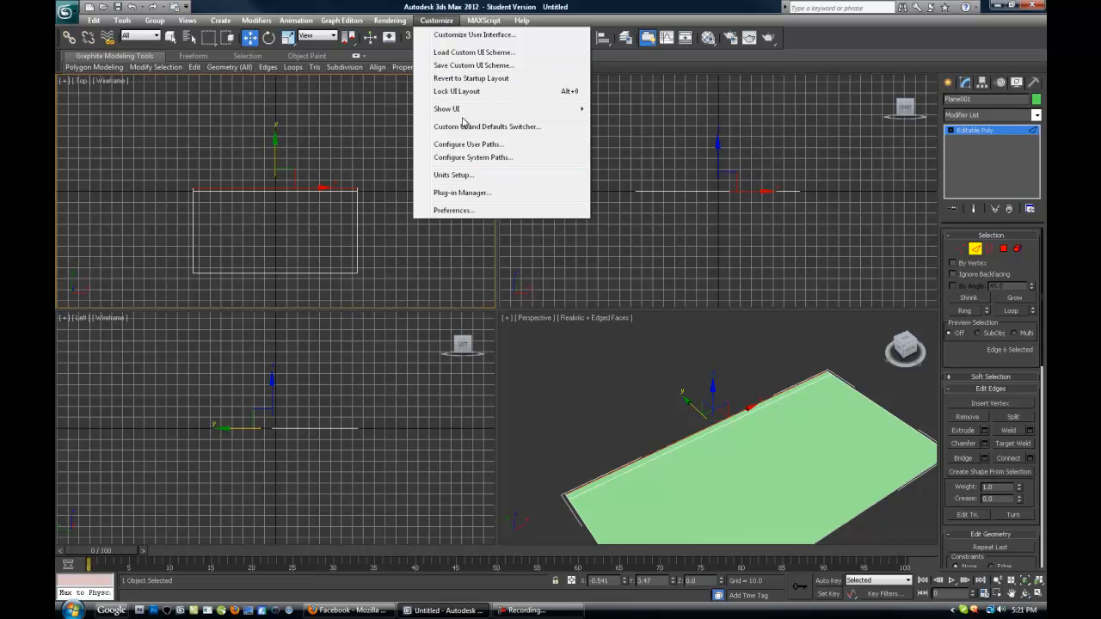
click(453, 210)
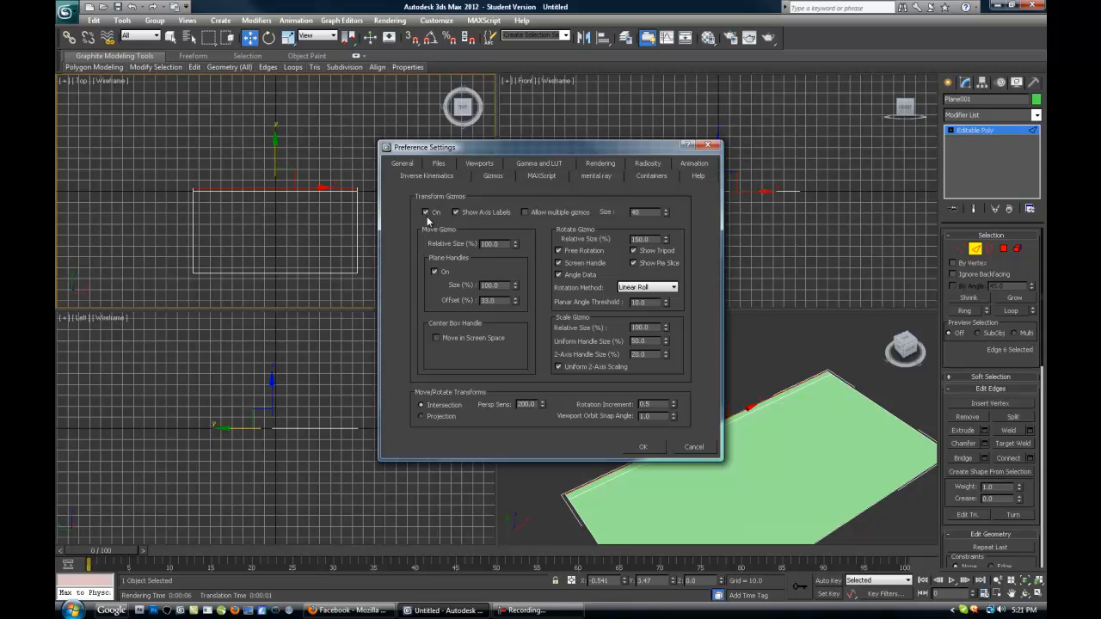
click(425, 212)
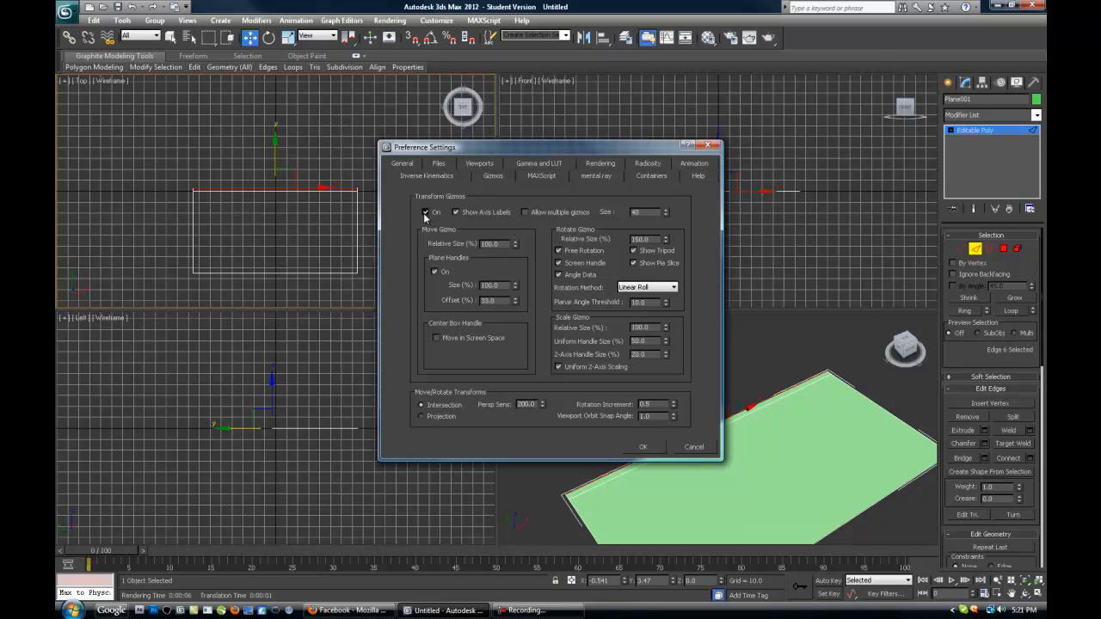
click(642, 447)
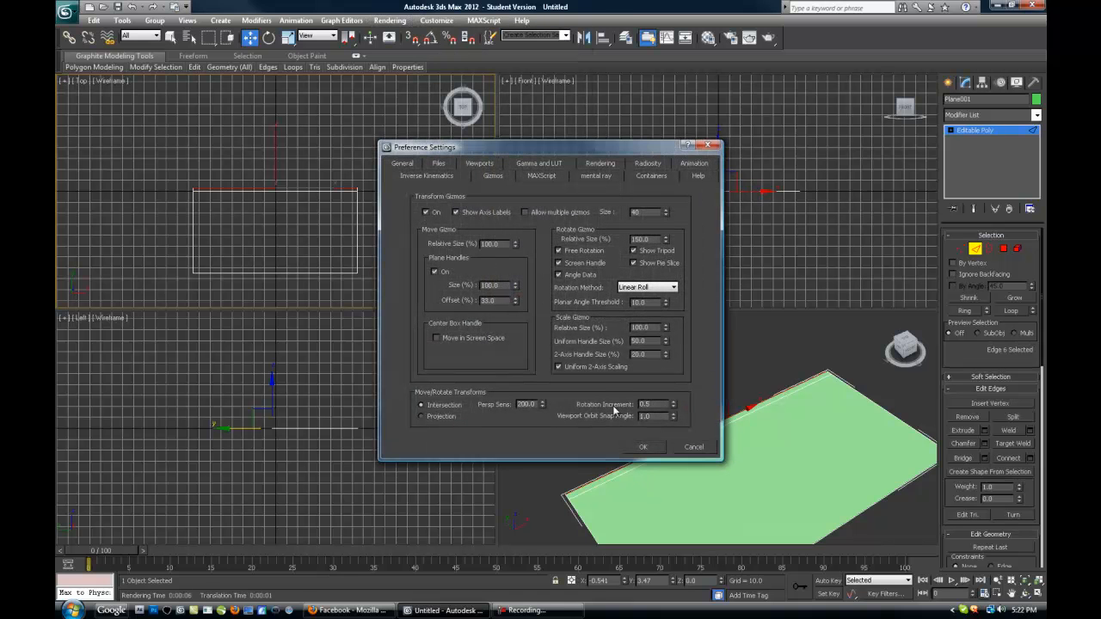
click(642, 447)
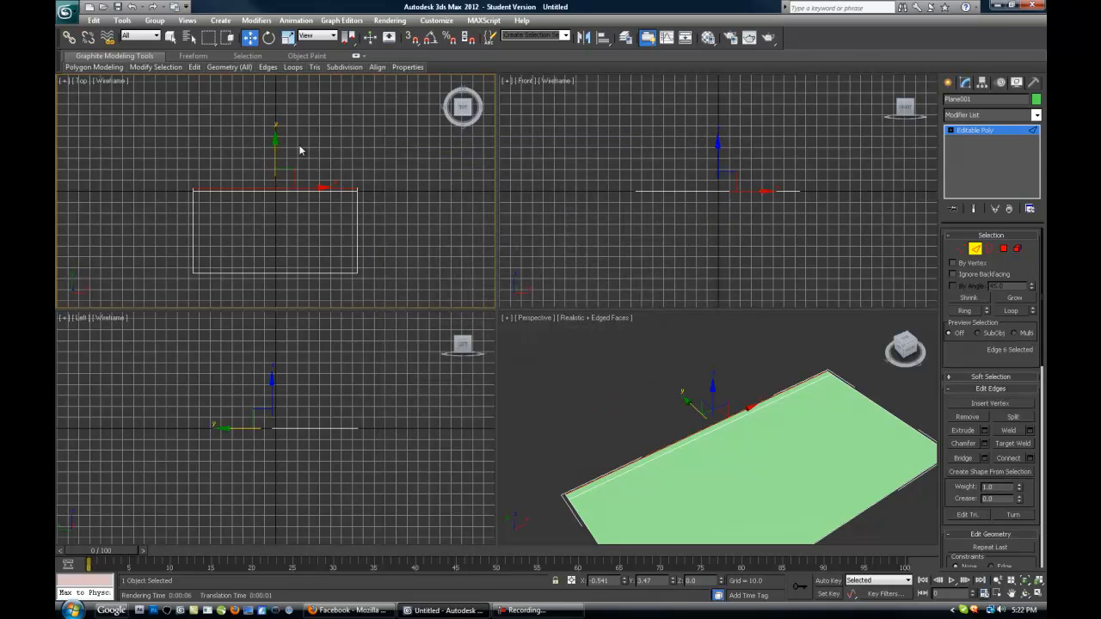
mouse_move(302, 170)
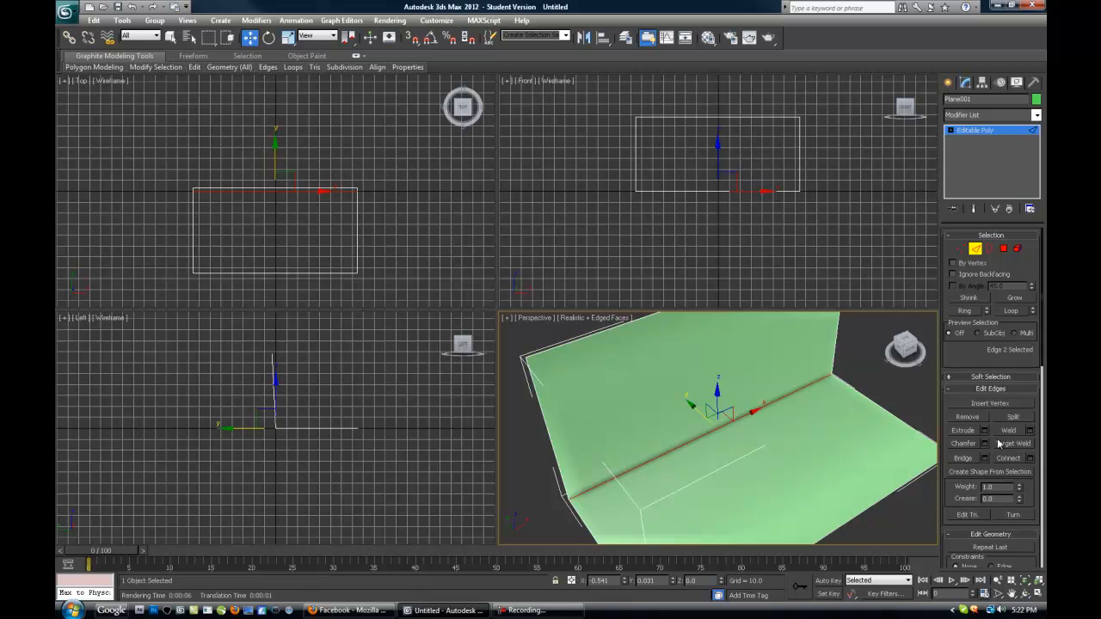
mouse_move(988, 447)
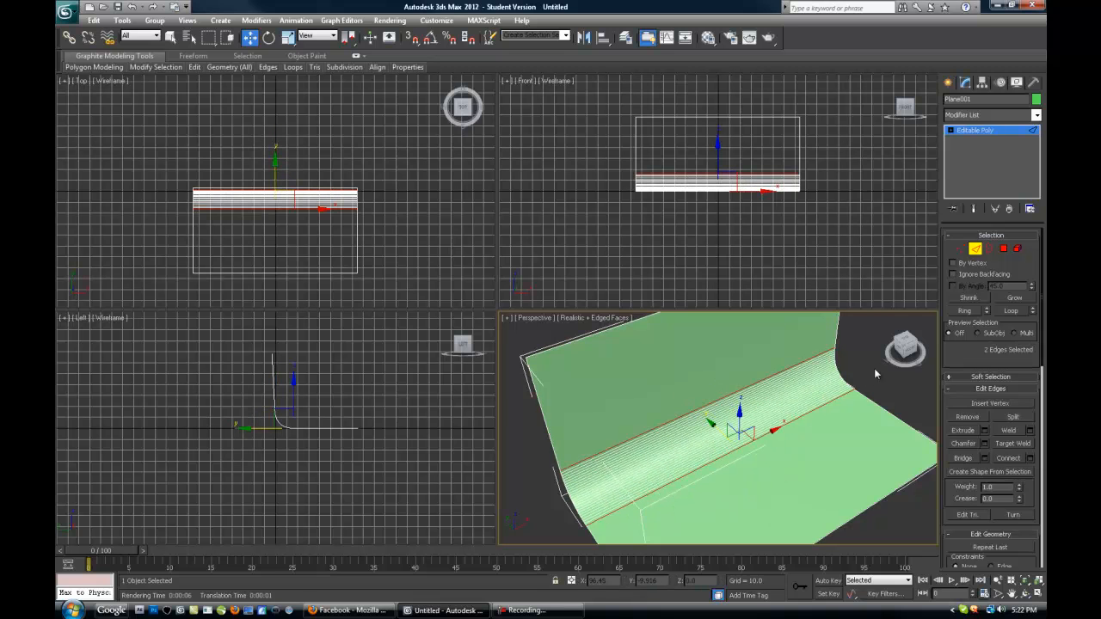
Step: Turn off Edged Faces in the Perspective viewport's shading menu
click(593, 317)
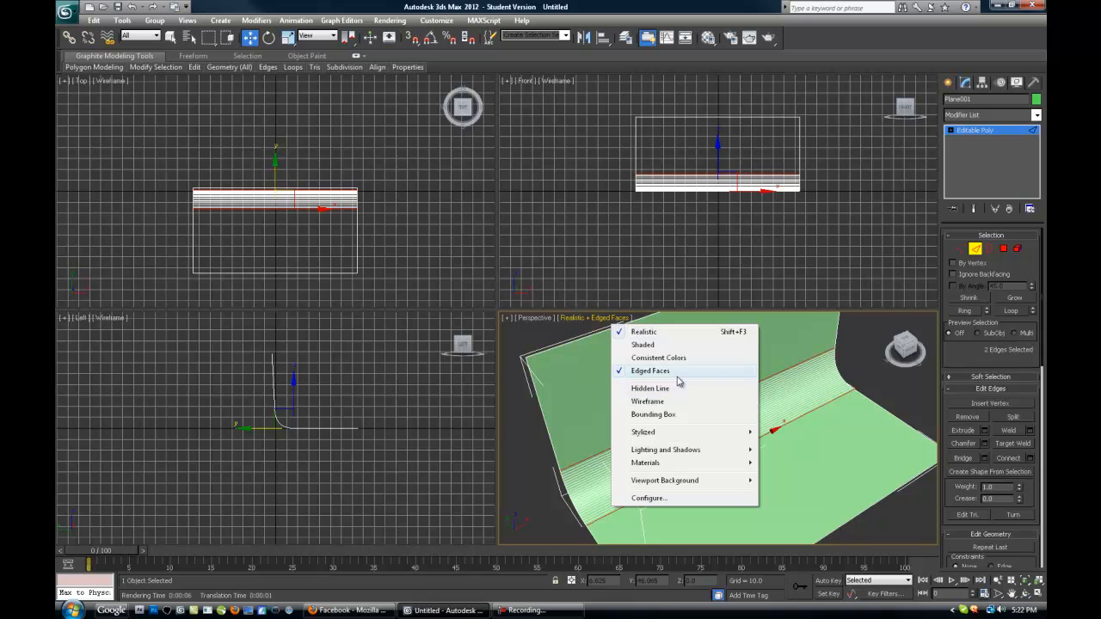
click(650, 370)
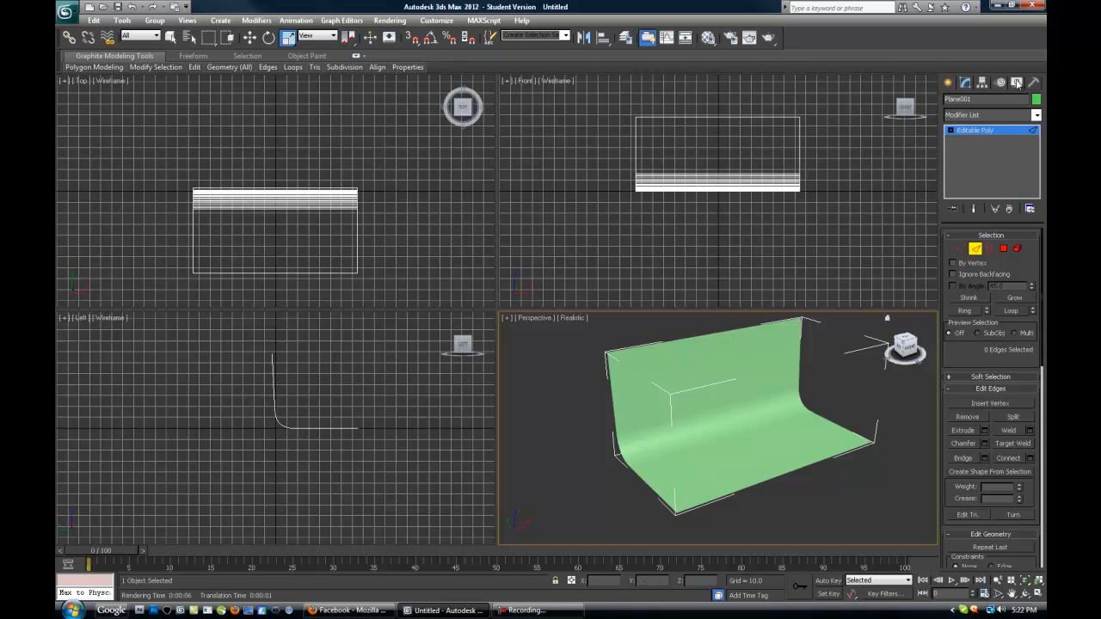
mouse_move(977, 249)
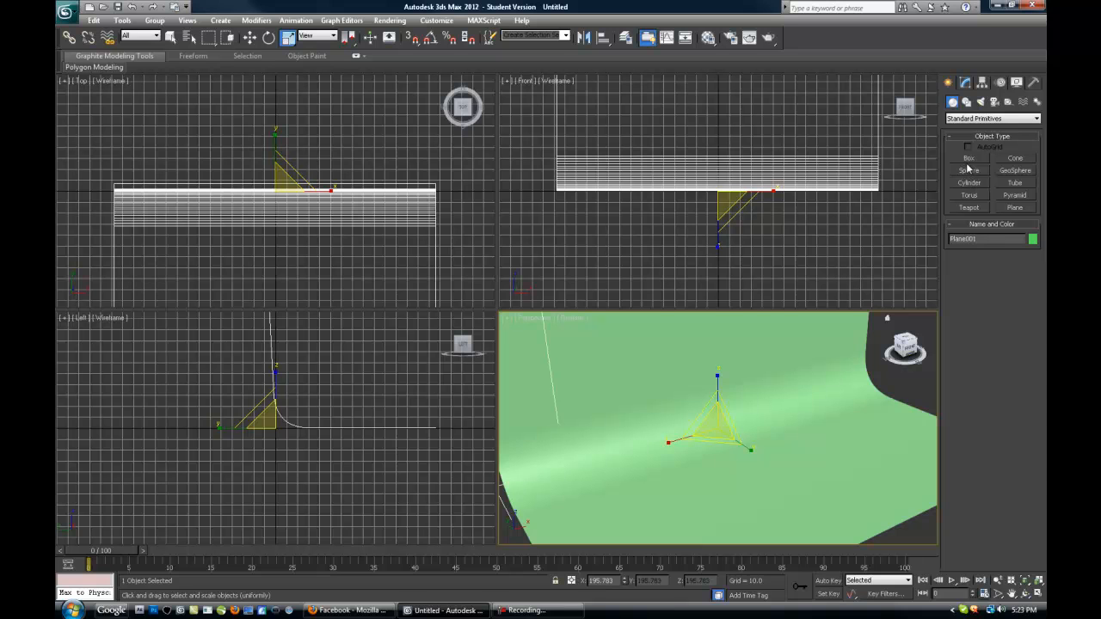
Step: Create a sphere on the backdrop floor, then start a teapot beside it
click(969, 170)
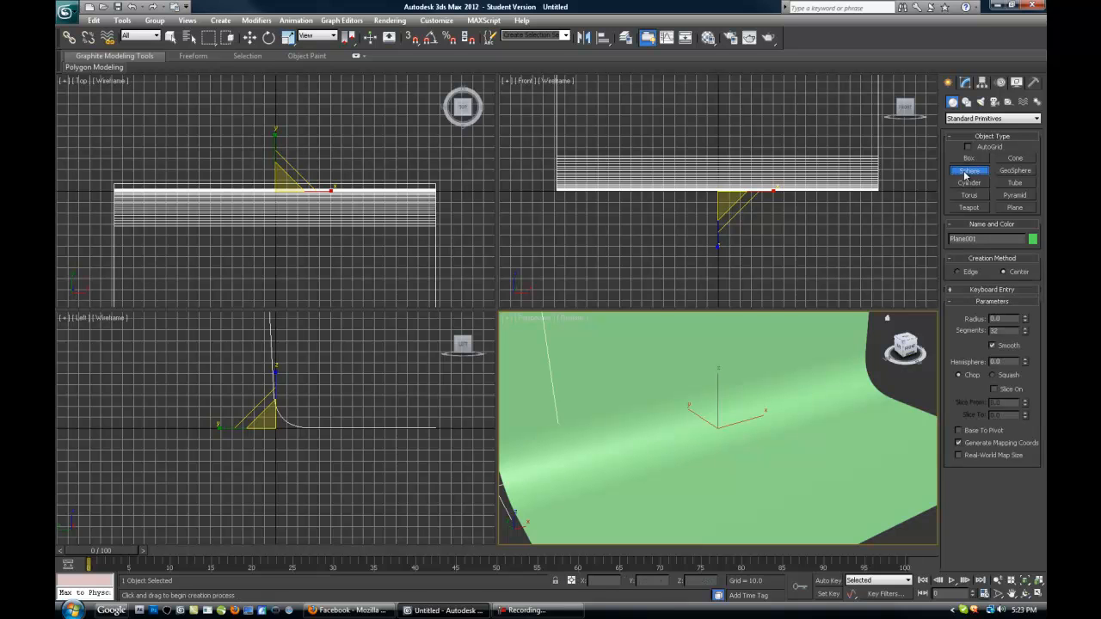
click(969, 170)
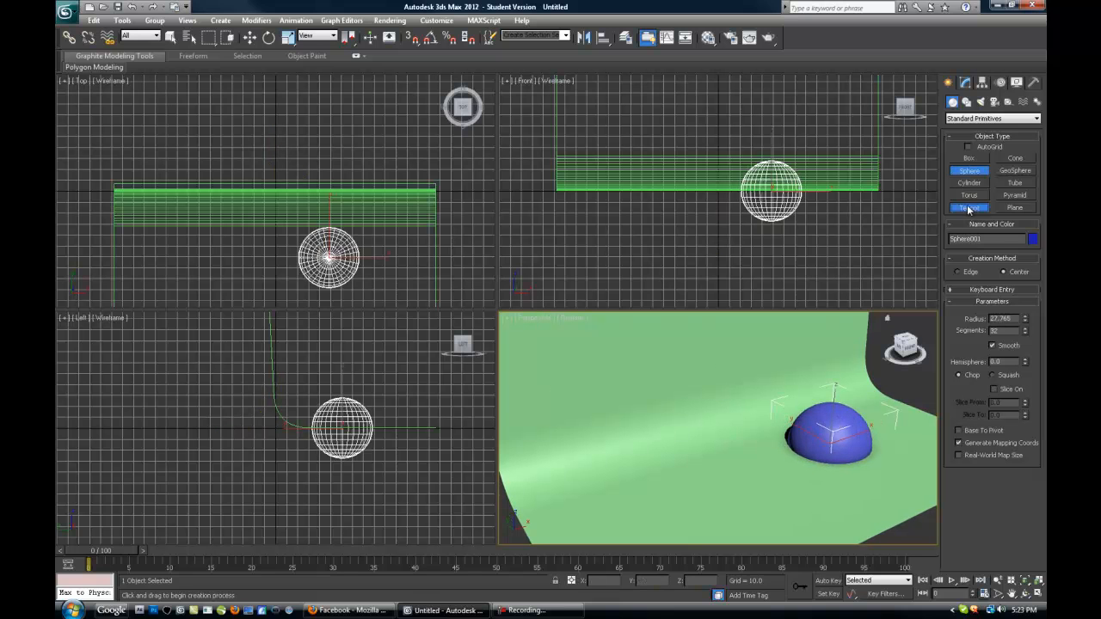
click(970, 207)
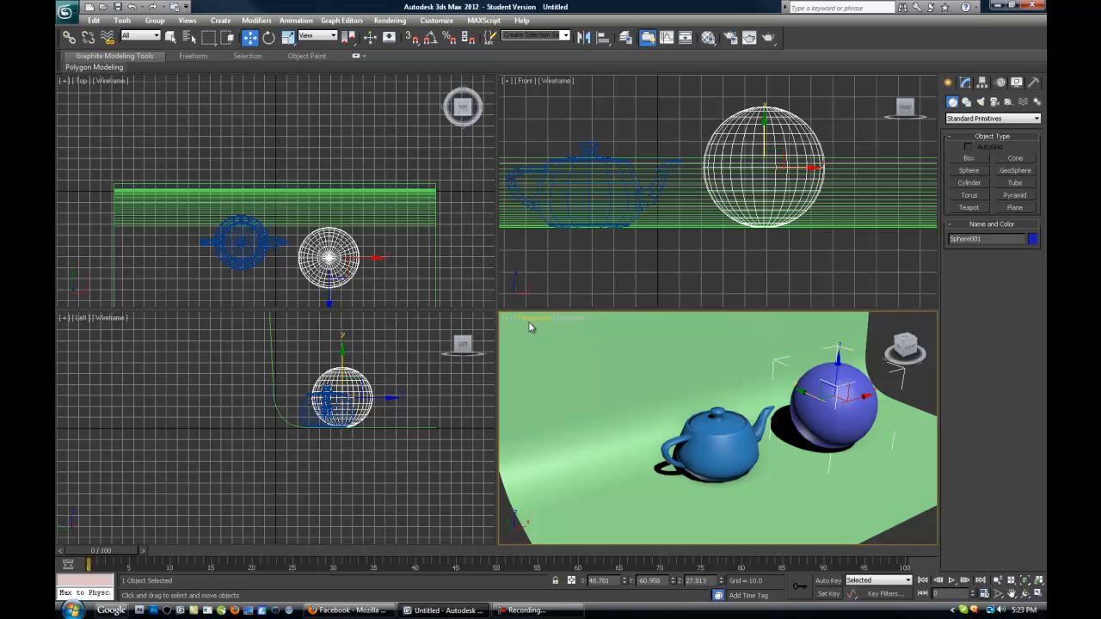
mouse_move(1041, 593)
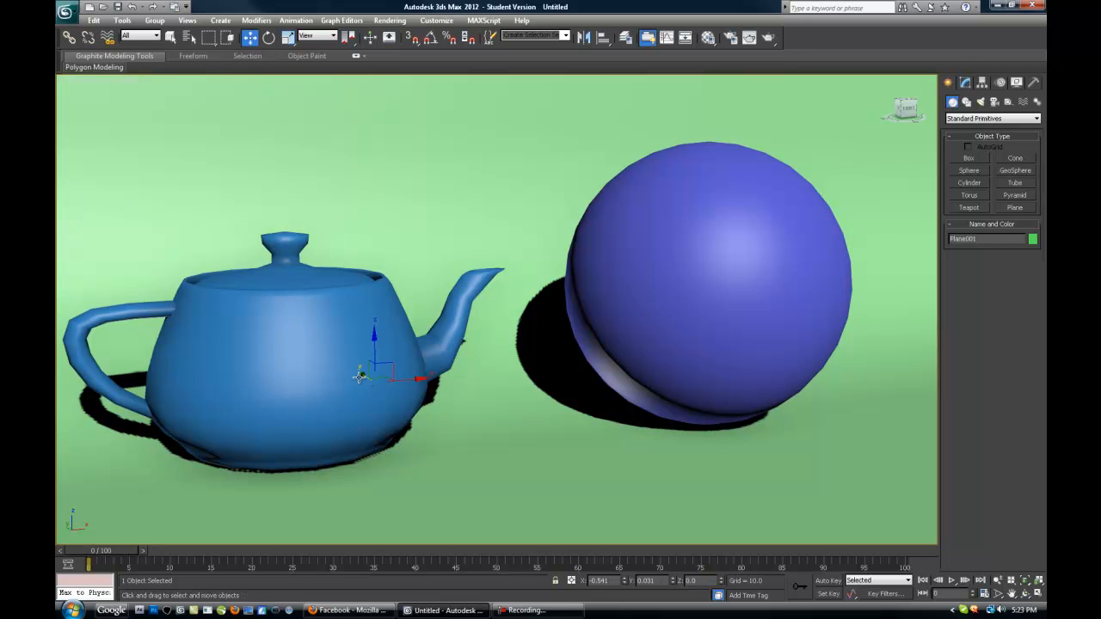
Step: Slide the teapot along the floor, then select the sphere and then the teapot
drag(374, 361, 362, 344)
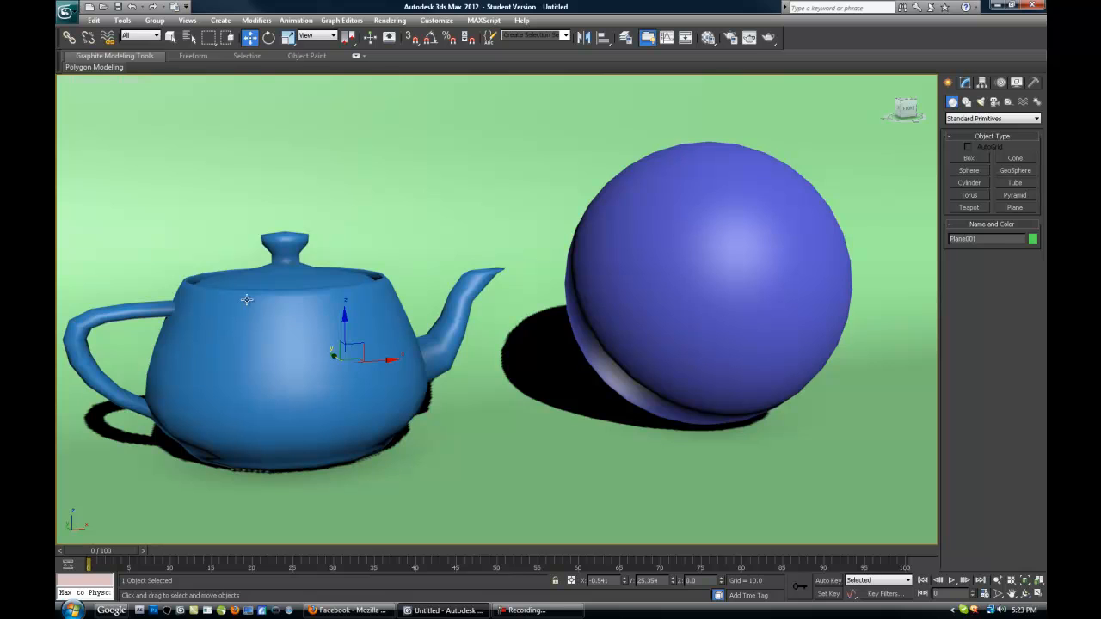
click(706, 258)
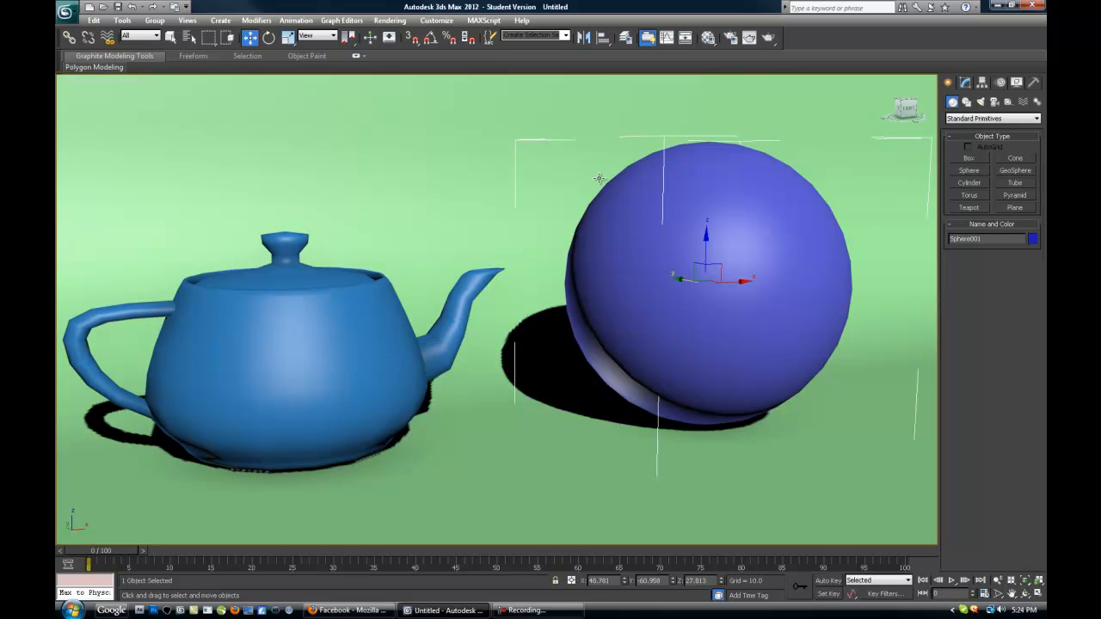
mouse_move(629, 165)
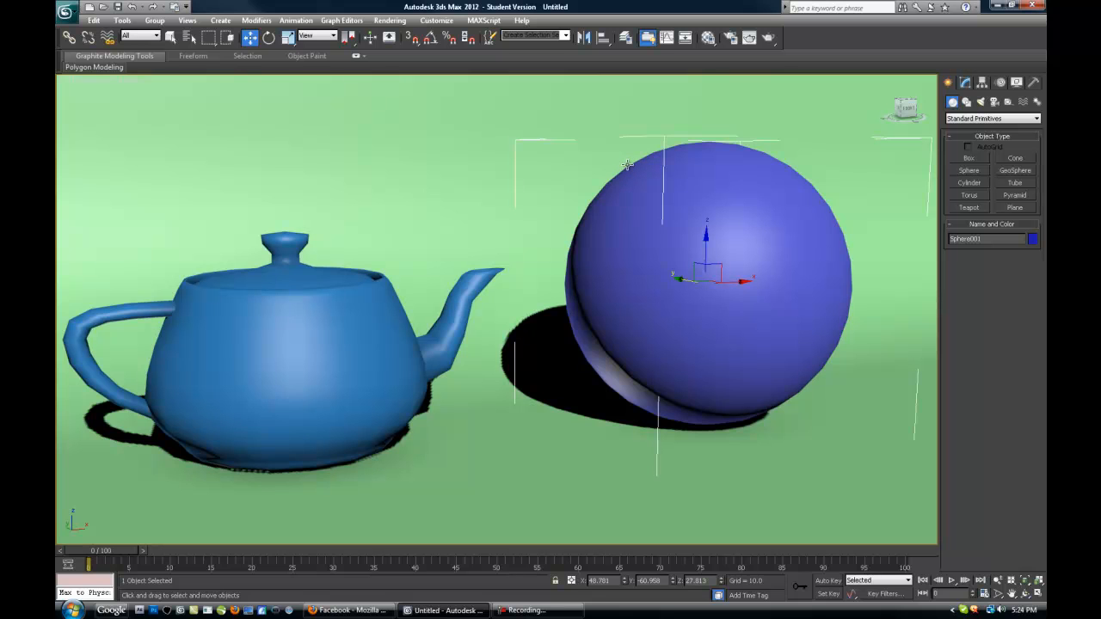
click(966, 82)
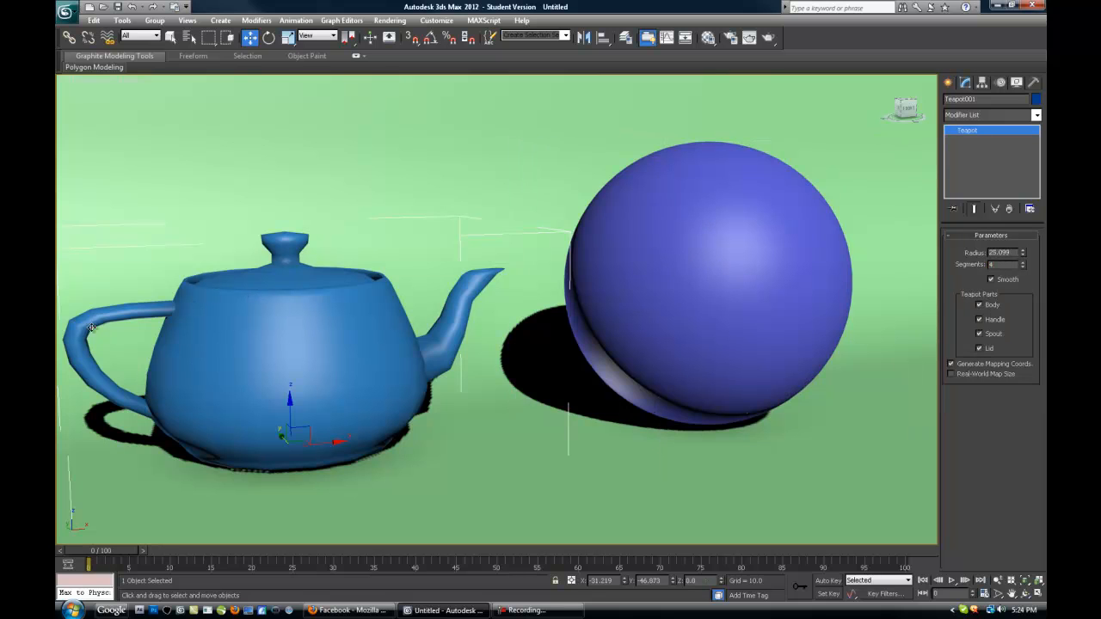
mouse_move(854, 305)
text(32)
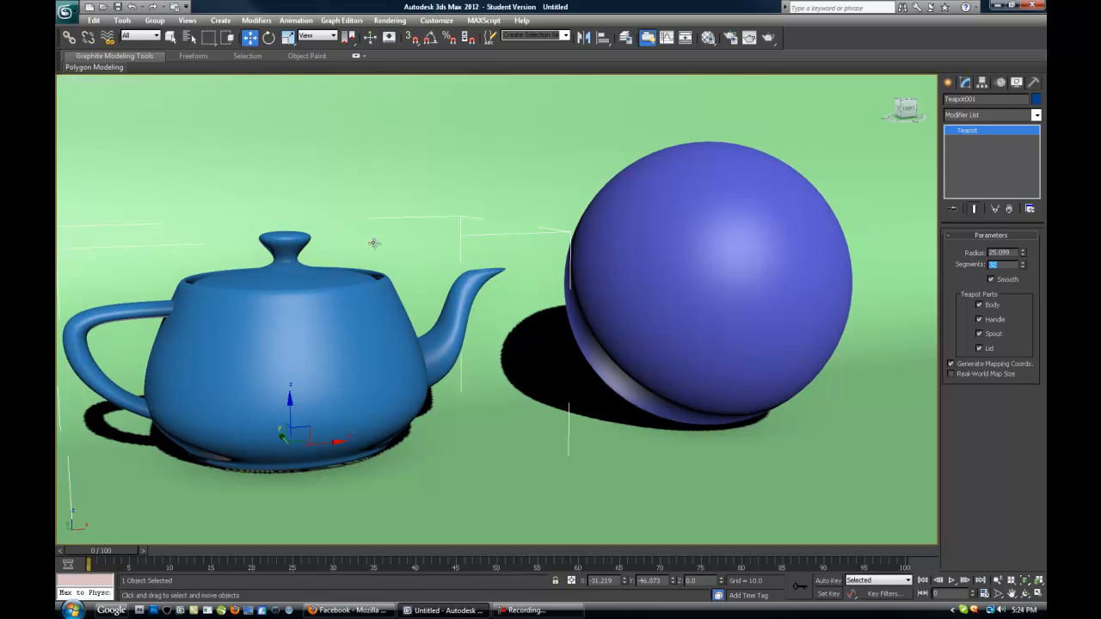
mouse_move(381, 115)
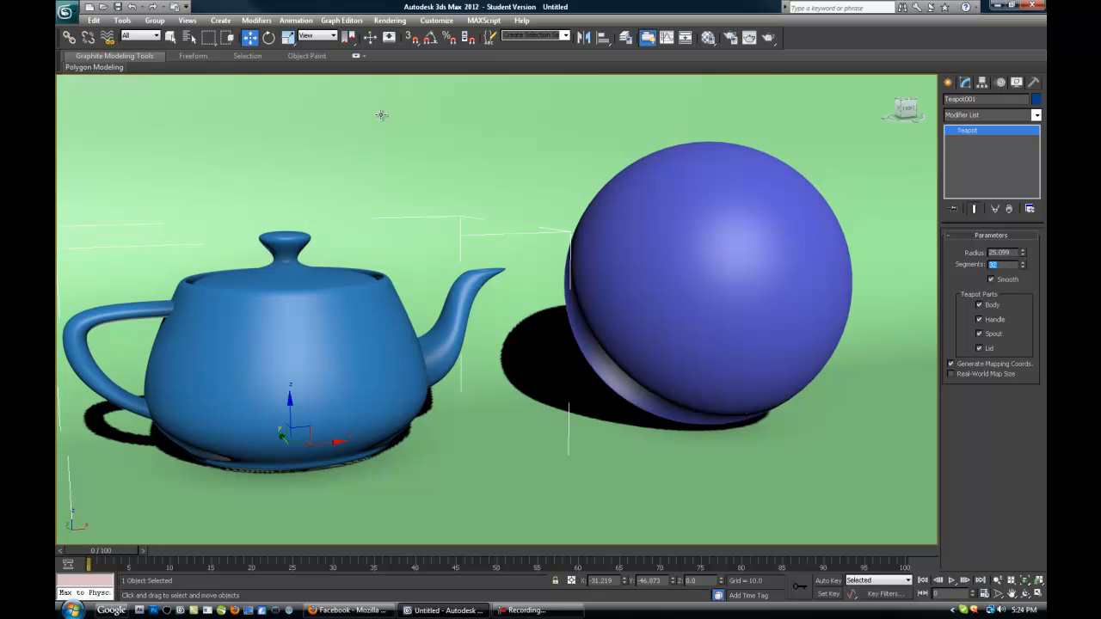
mouse_move(819, 185)
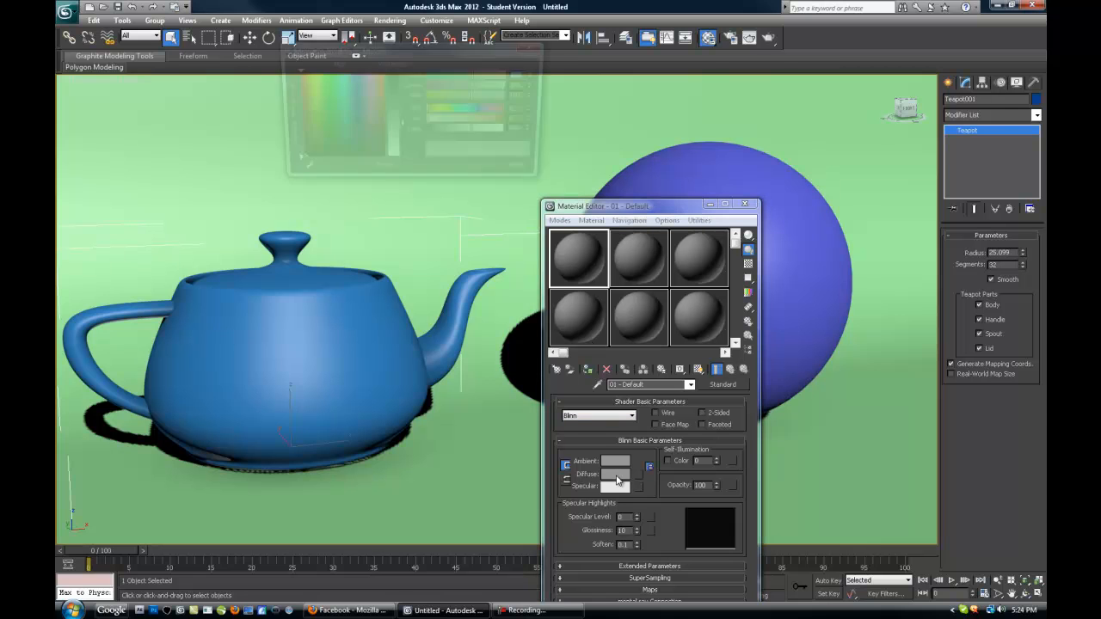
Step: Set the backdrop material's diffuse colour to pale cream in the Material Editor
click(616, 474)
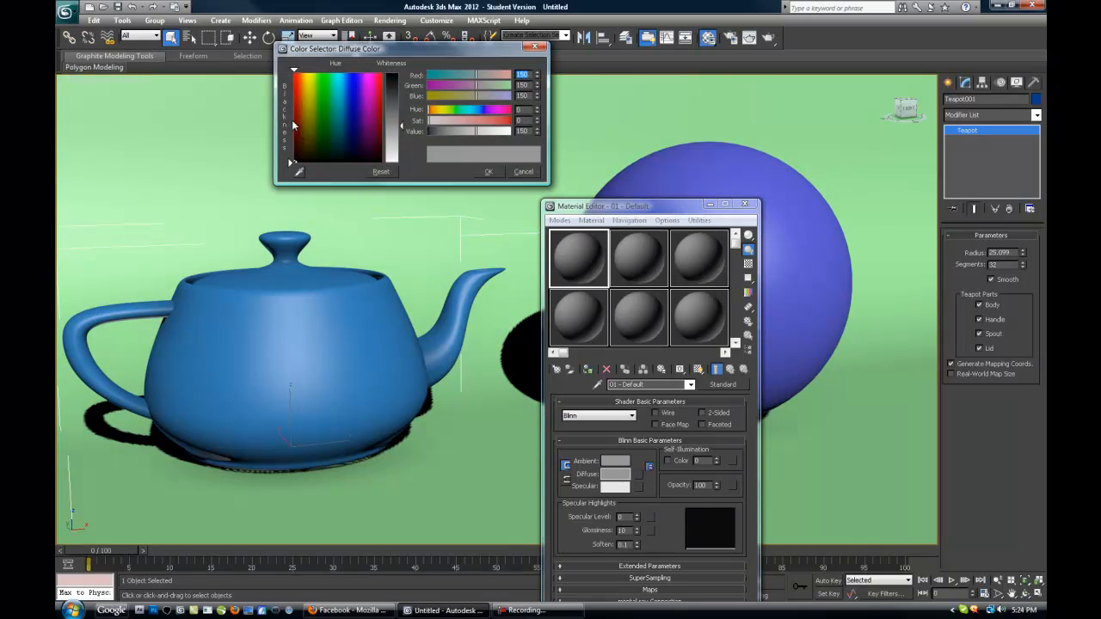
click(307, 117)
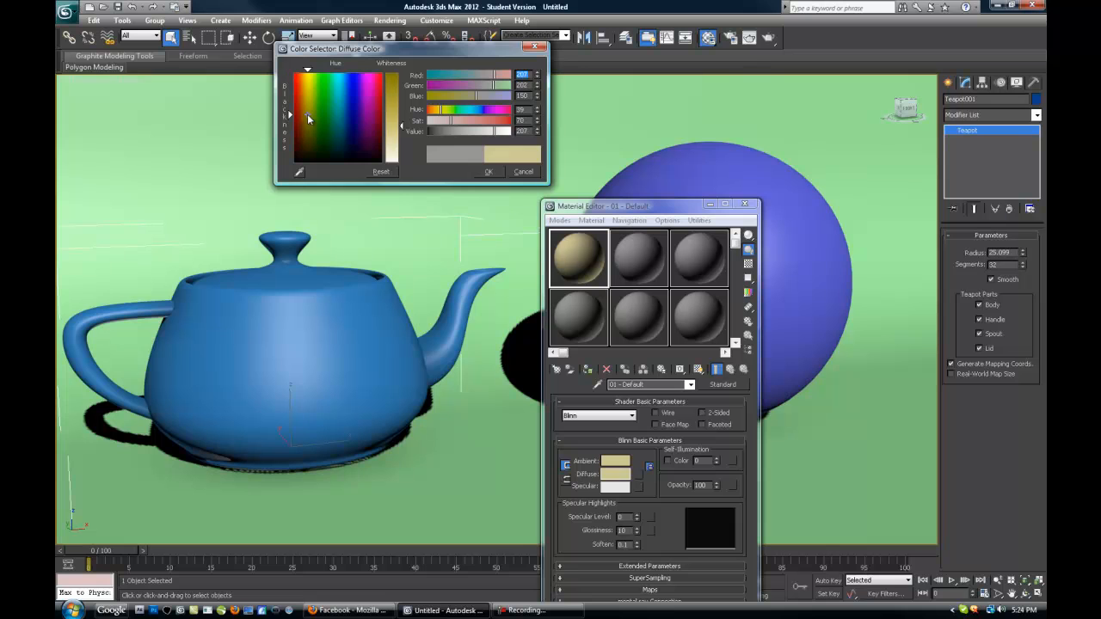
click(488, 171)
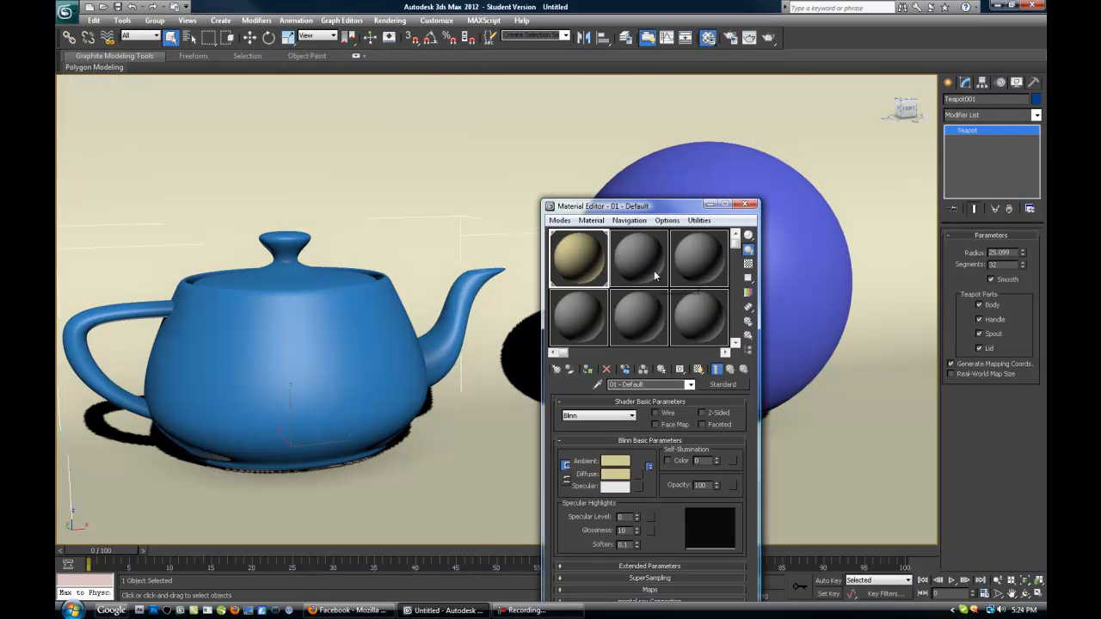
click(637, 258)
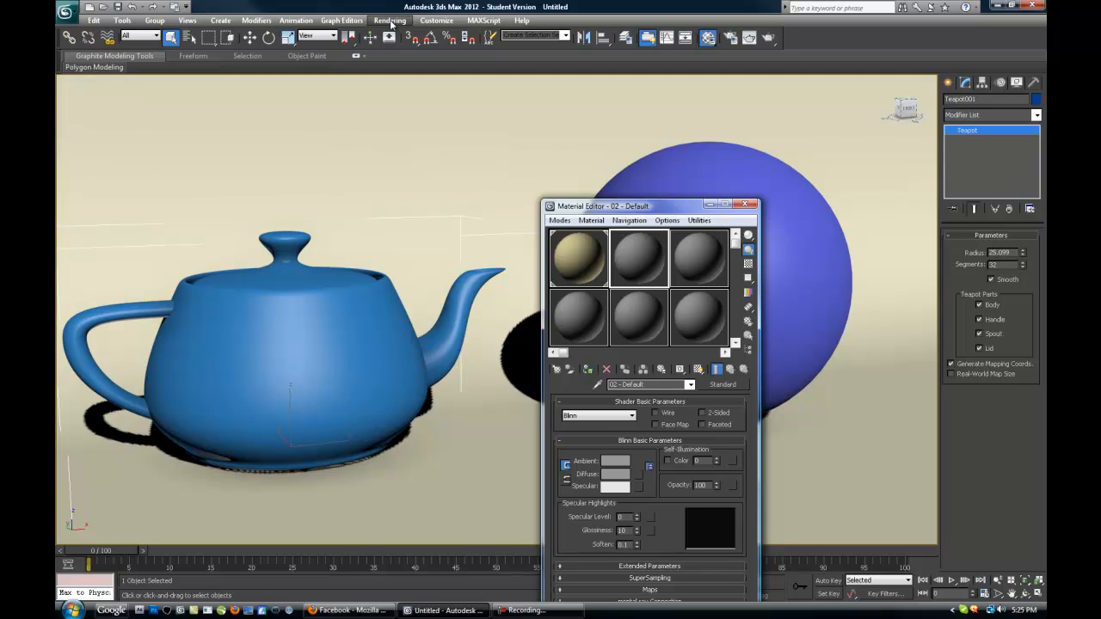
click(390, 20)
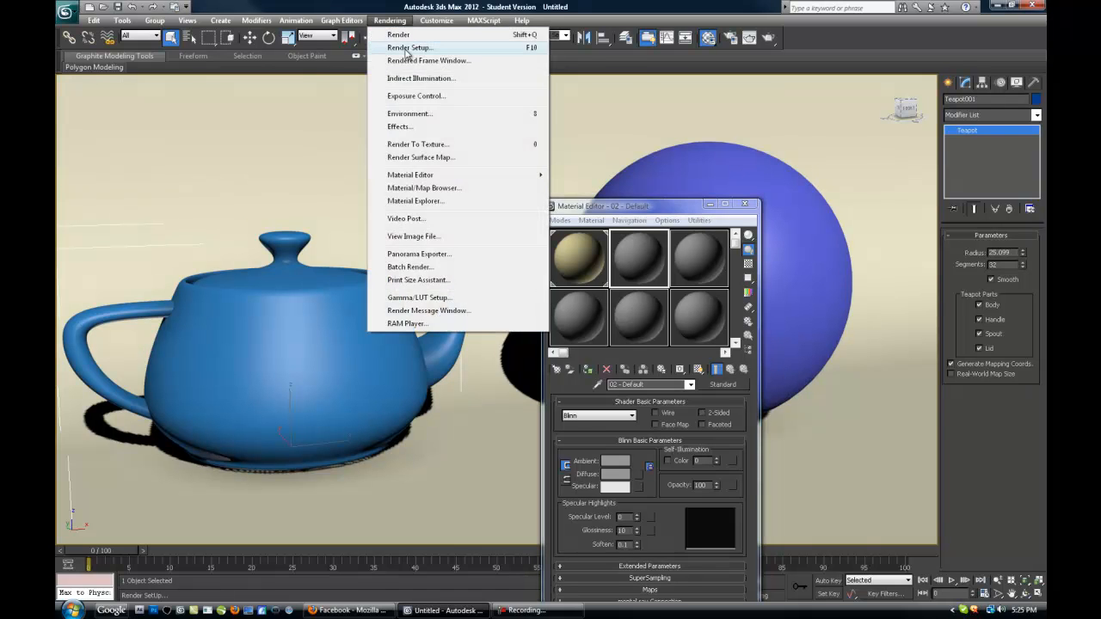
click(410, 47)
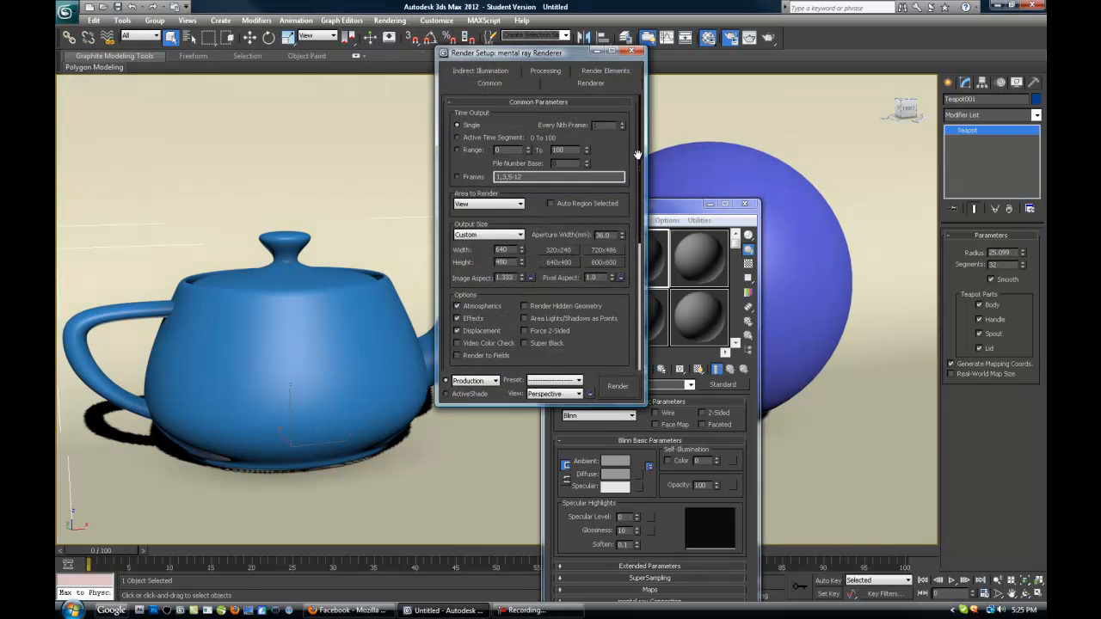
scroll(down, 3)
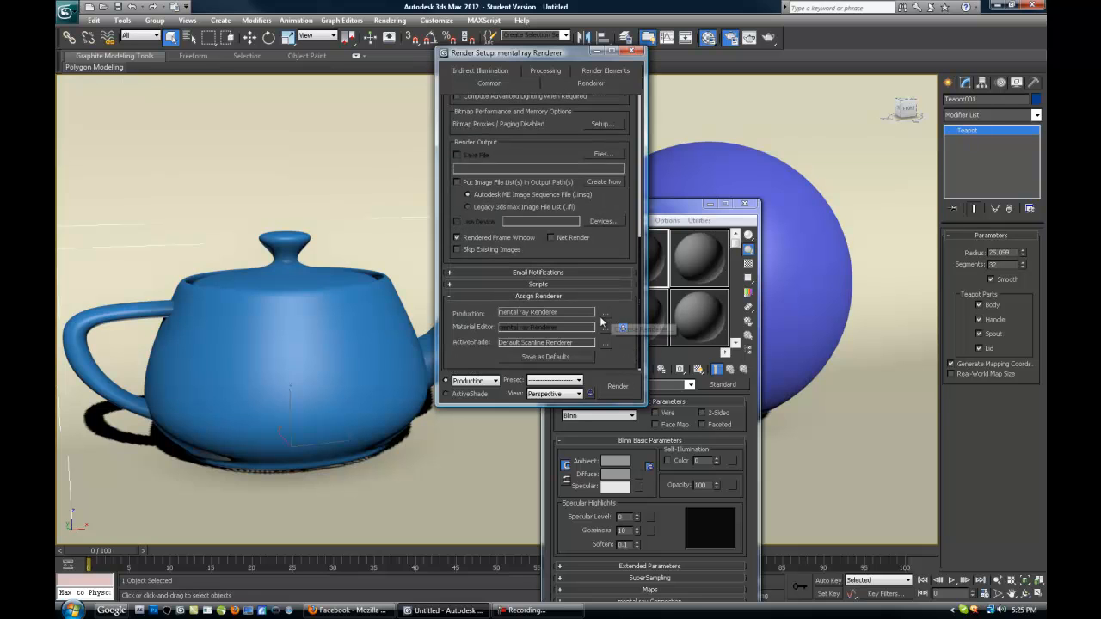
click(605, 312)
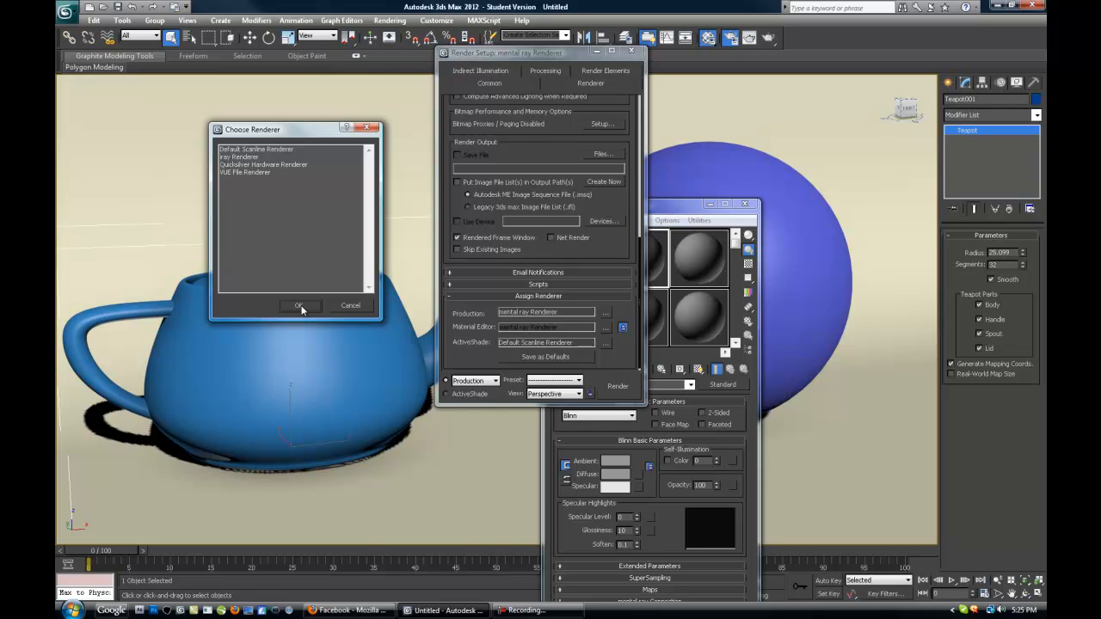
mouse_move(301, 310)
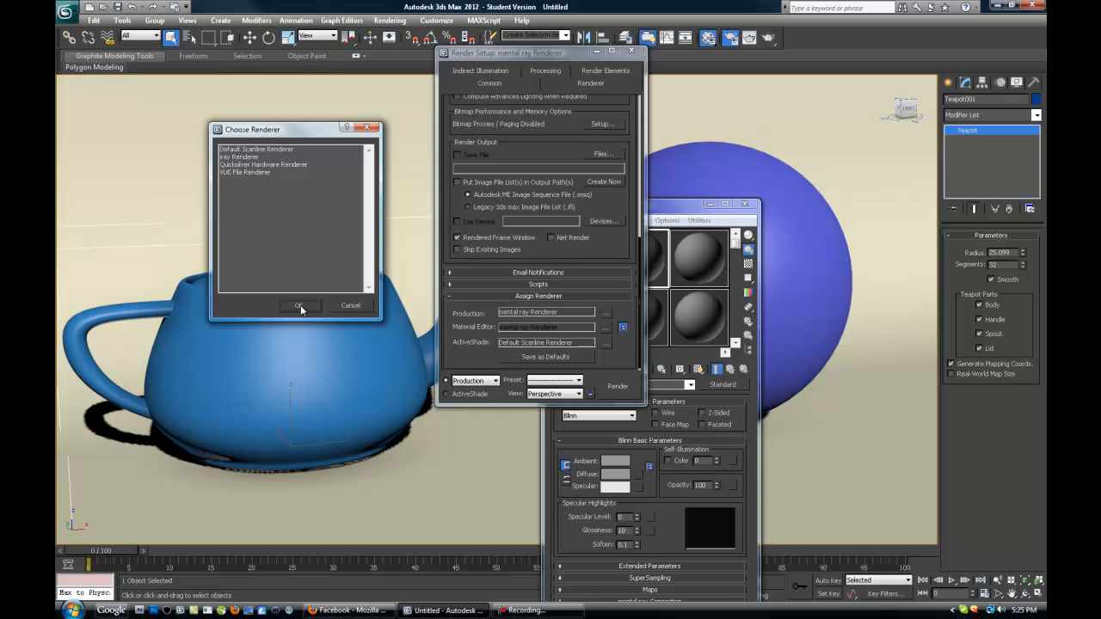
click(300, 305)
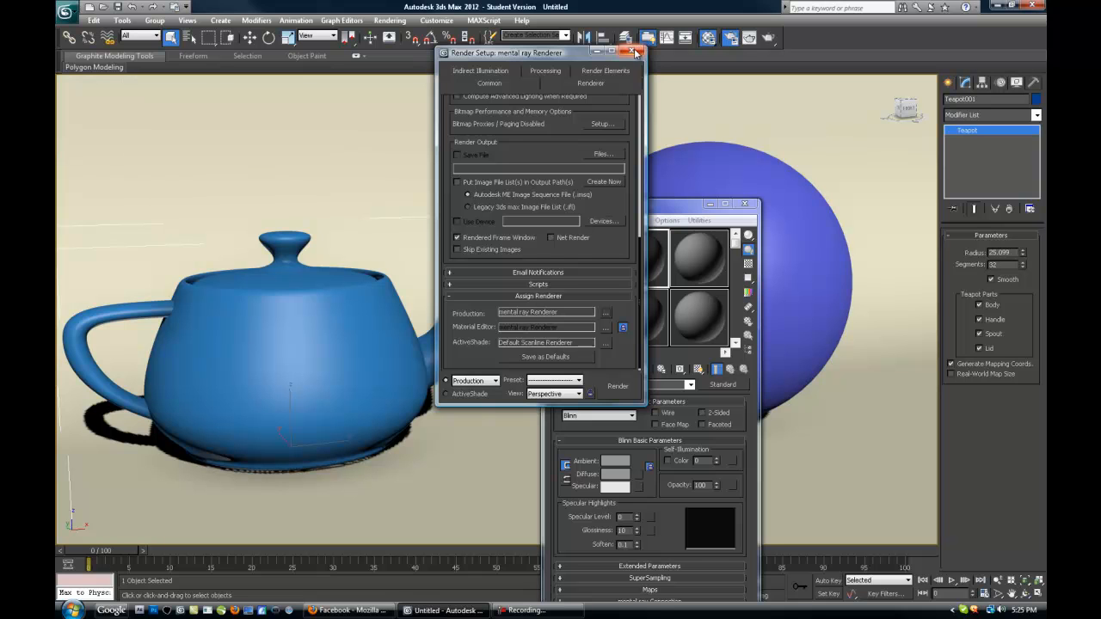
click(636, 52)
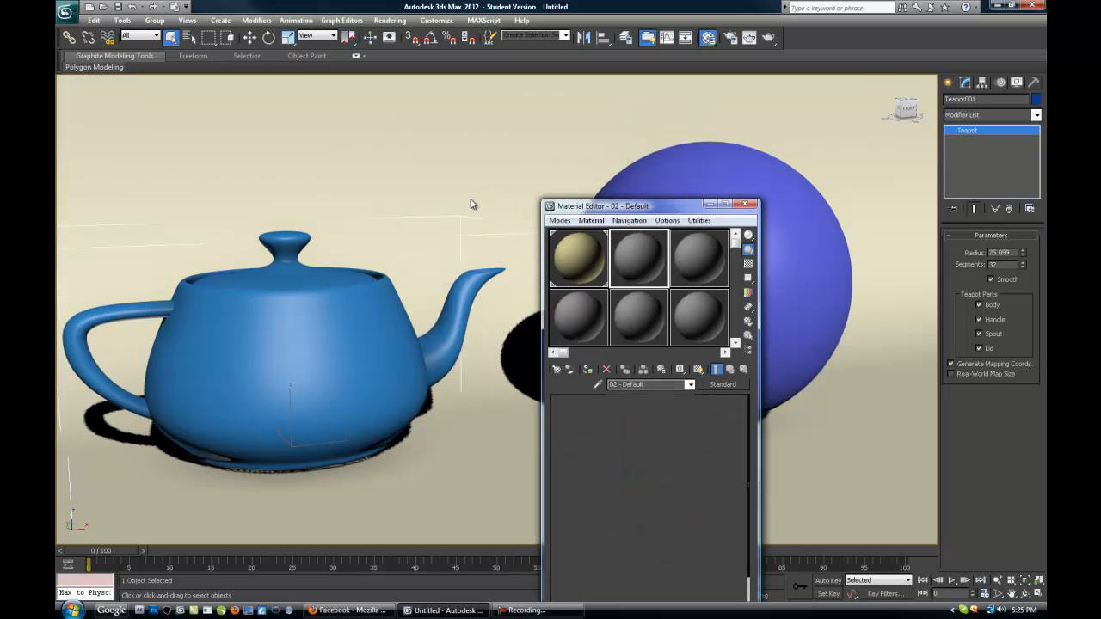
Step: Make the second sample material Arch & Design with the Chrome template
click(639, 258)
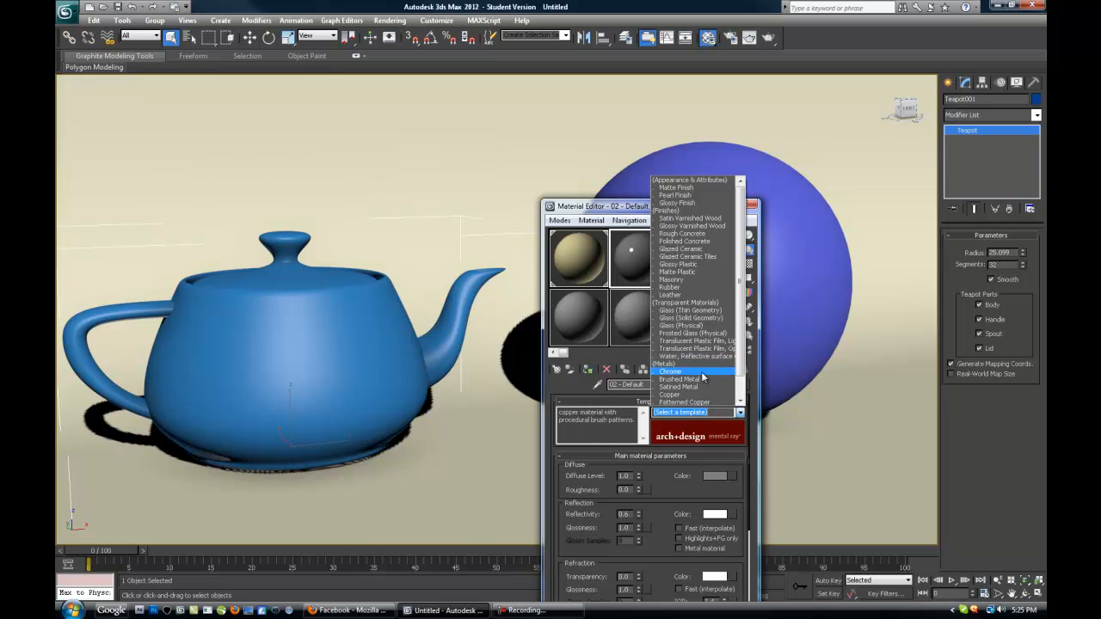
click(670, 371)
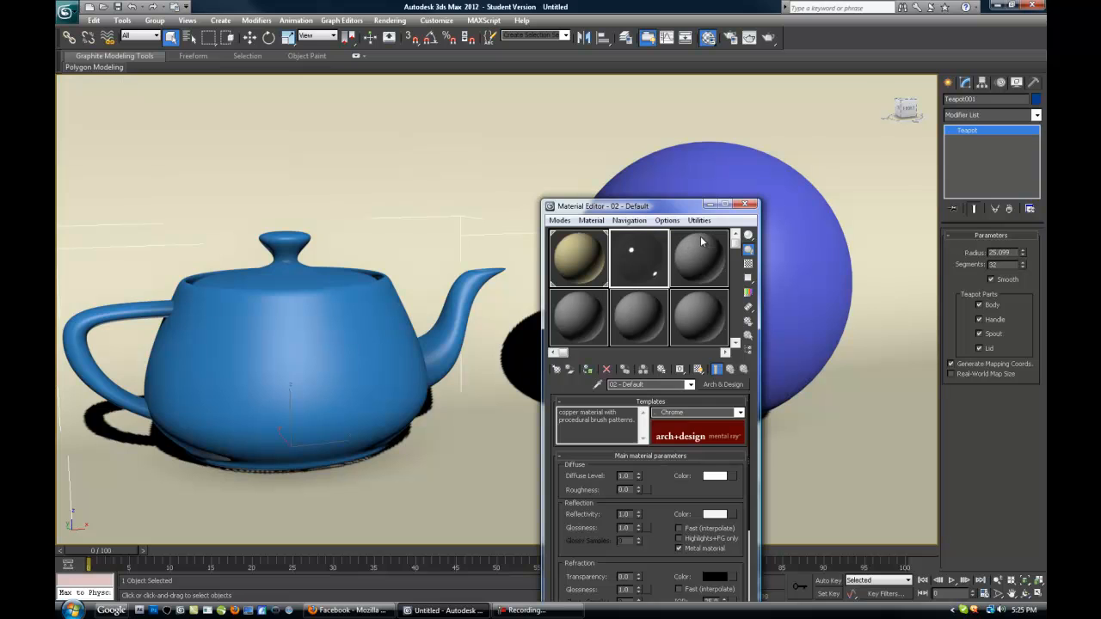
click(699, 258)
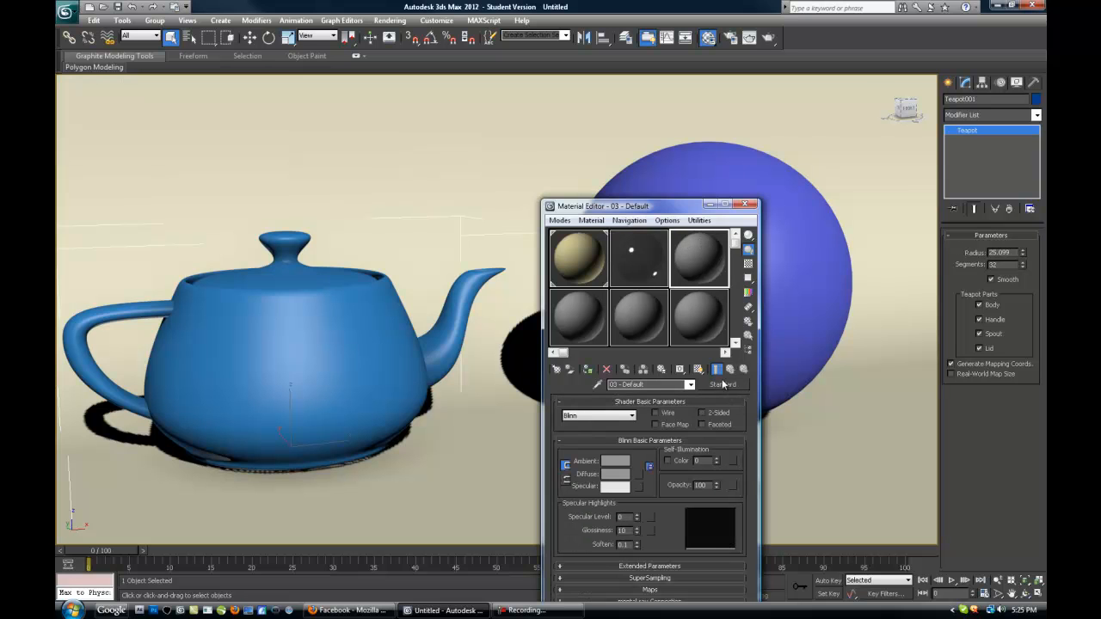
Step: Make the third material Arch & Design, trying Satined Metal before settling on Copper
click(721, 385)
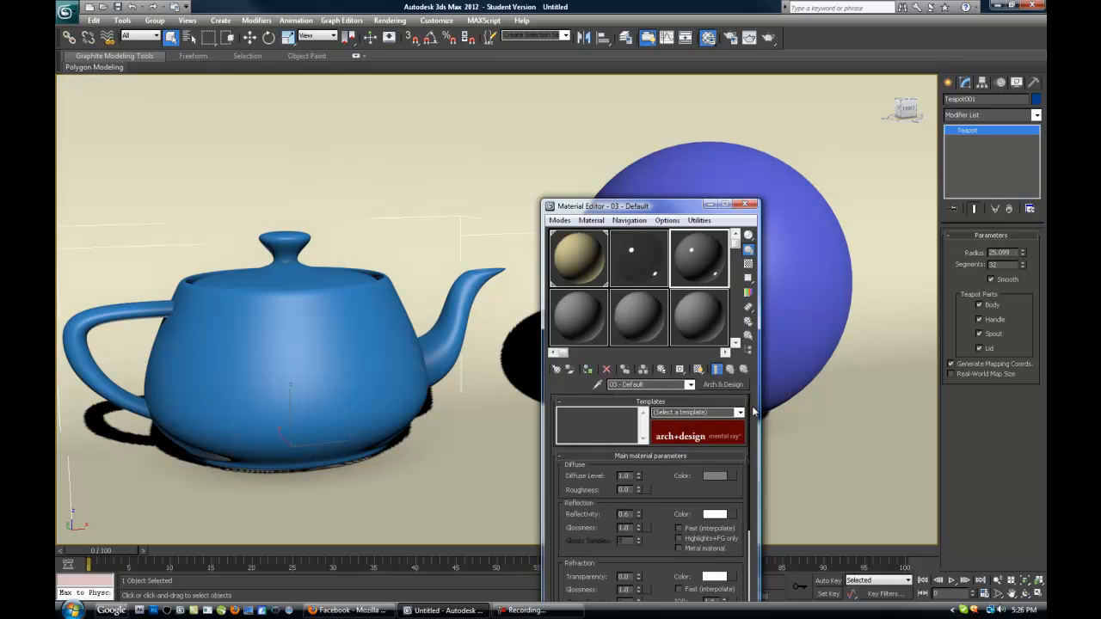
click(738, 412)
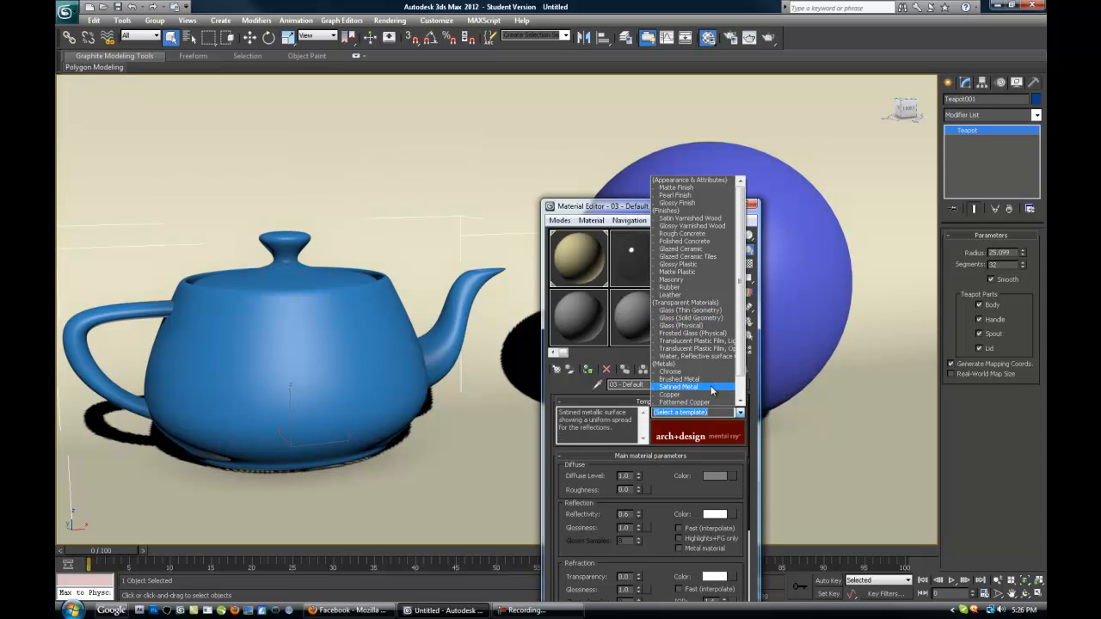
click(679, 387)
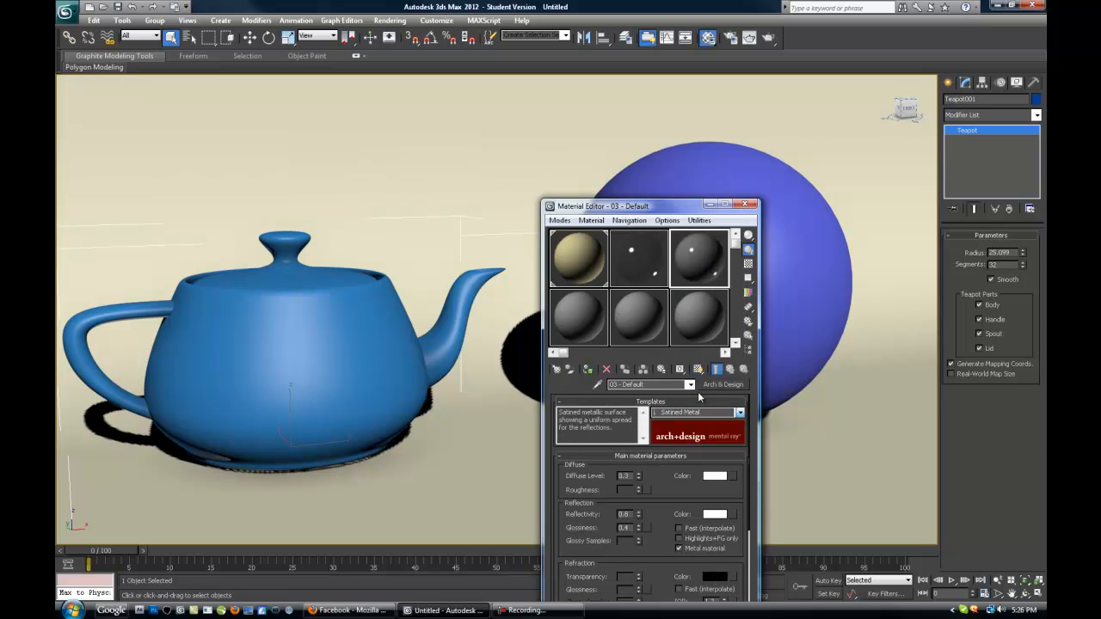
click(738, 412)
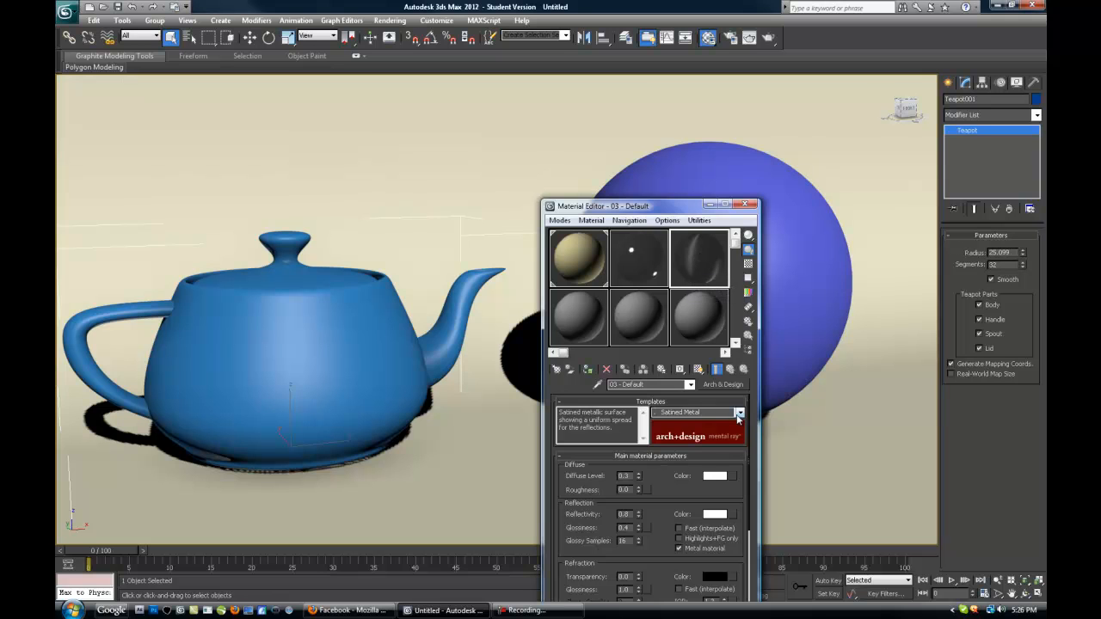
click(739, 413)
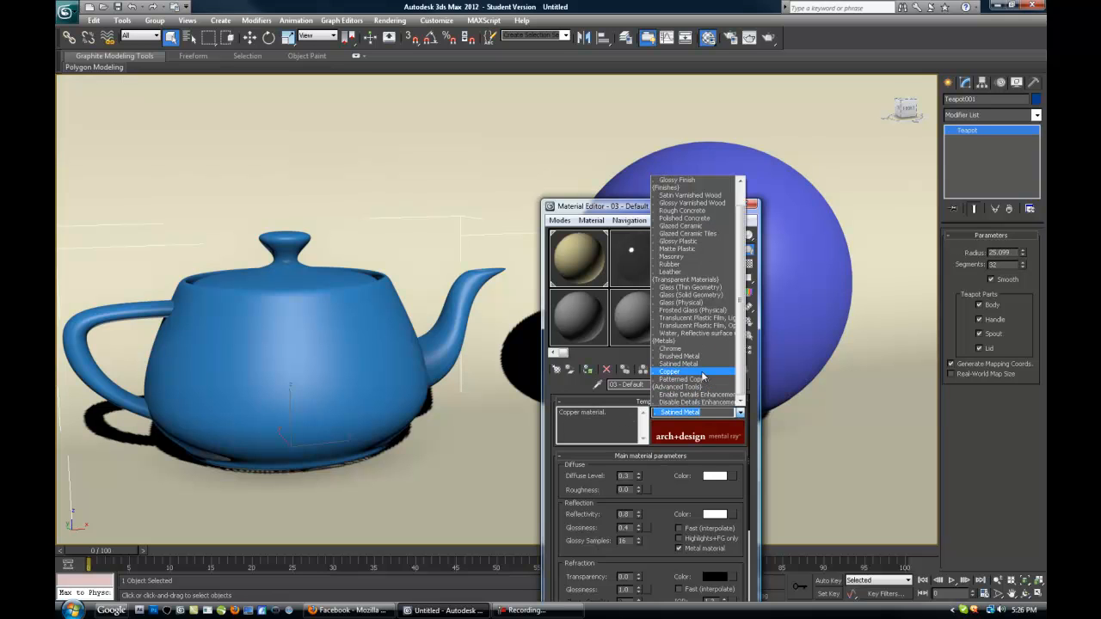
click(671, 371)
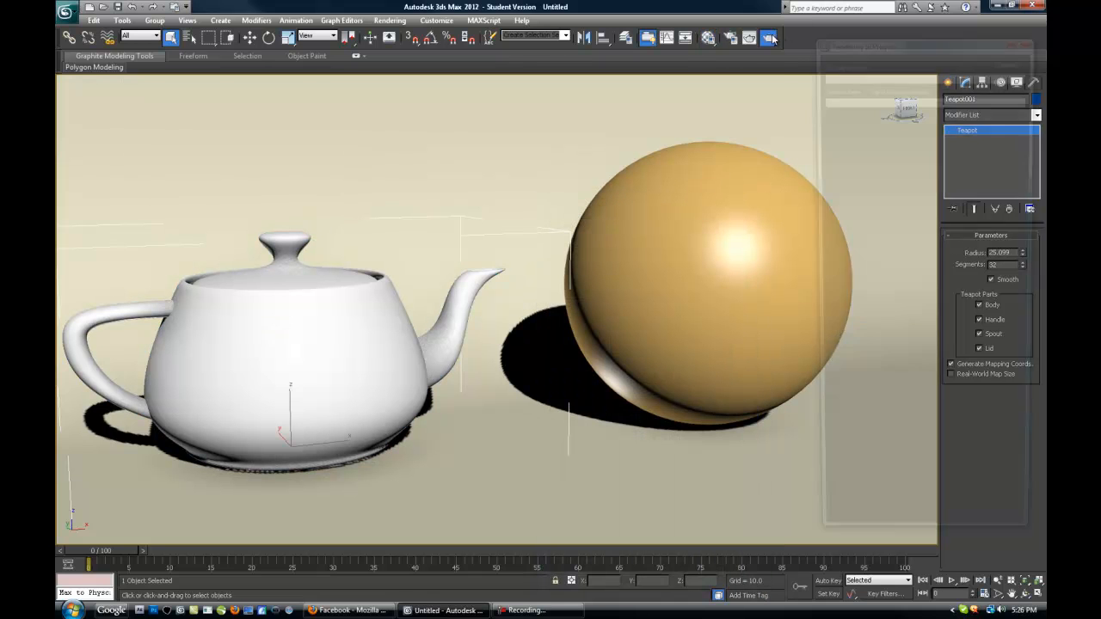
Step: Start a production test render of the perspective view, then cancel it
click(770, 37)
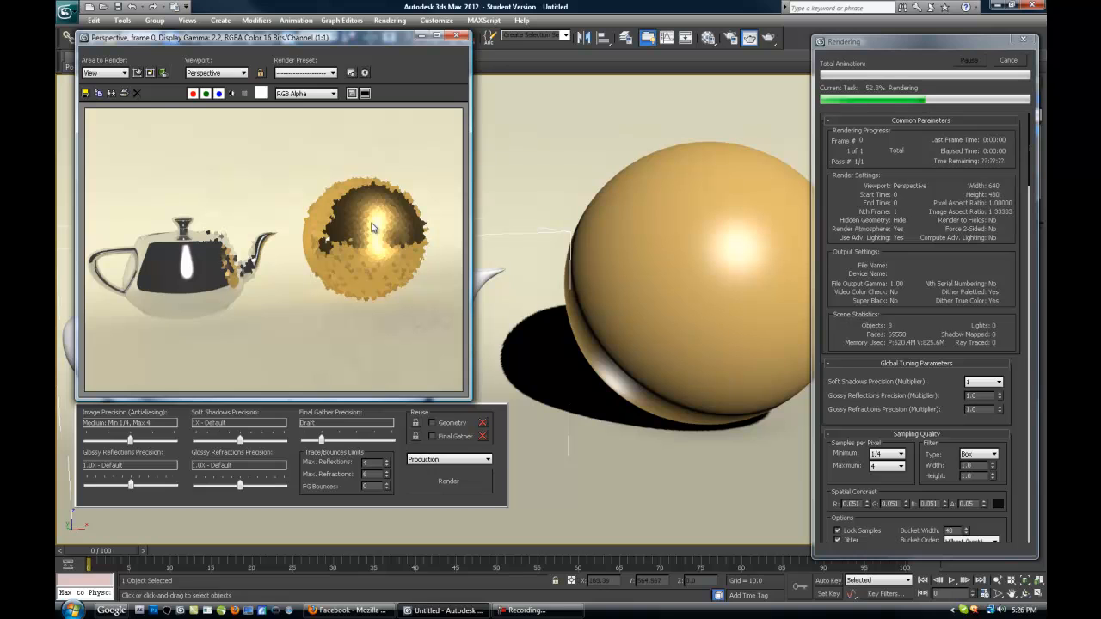
mouse_move(377, 225)
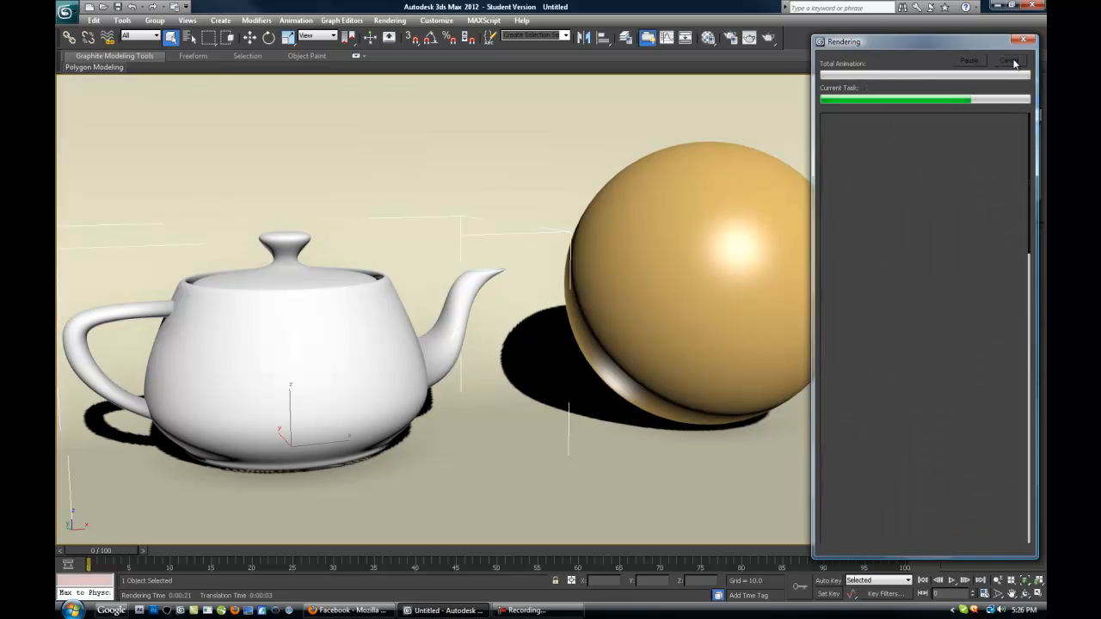
click(1009, 61)
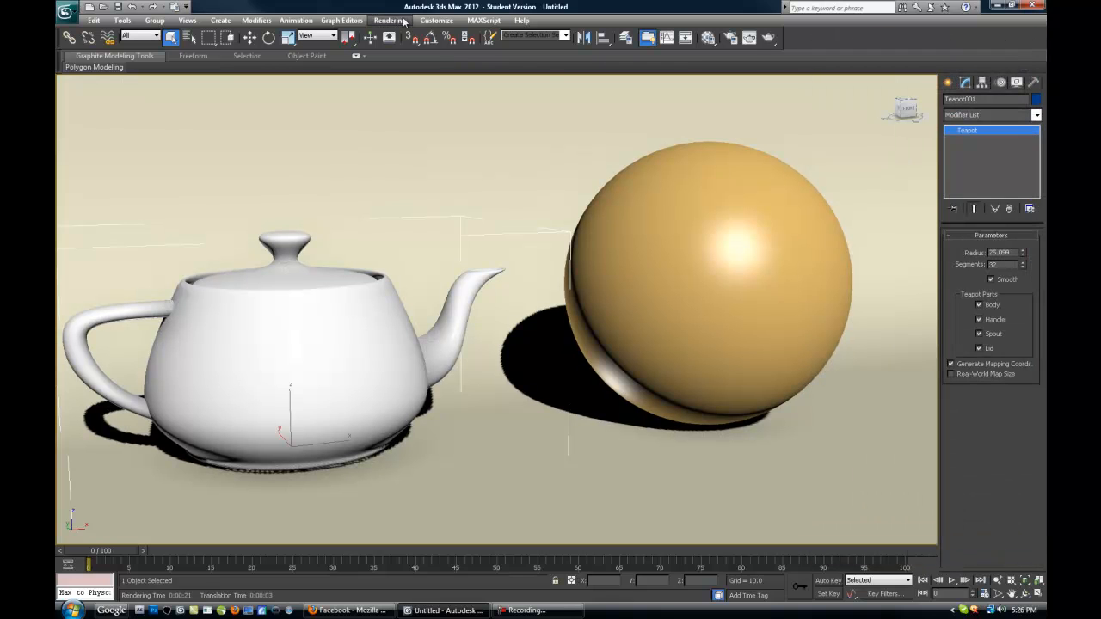
Step: Open Environment and Effects and assign a Bitmap as the environment map
click(390, 20)
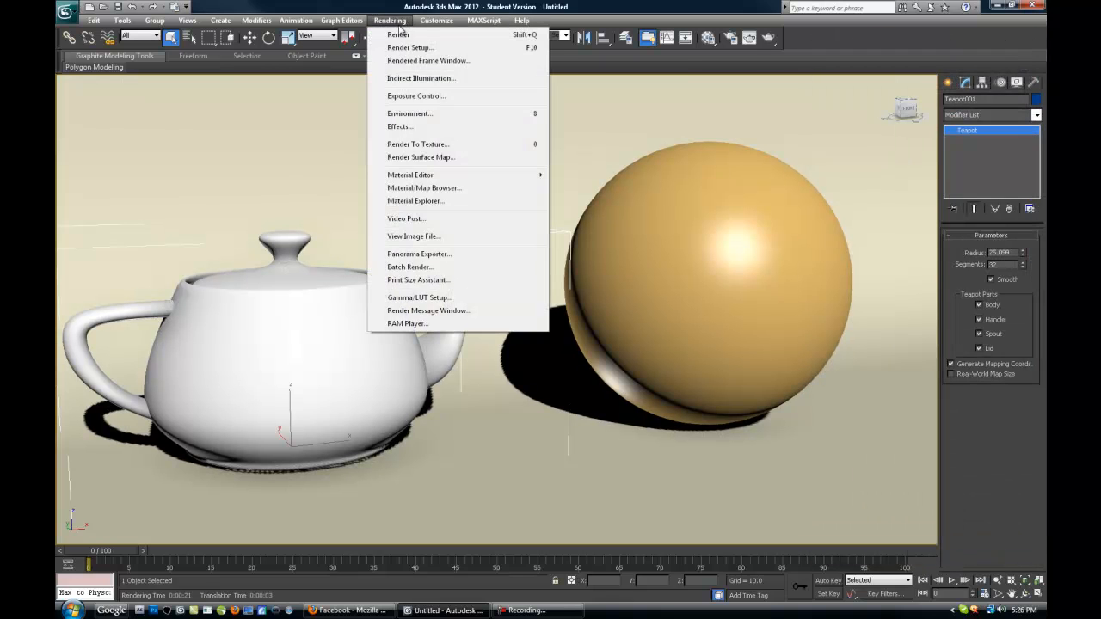
click(410, 112)
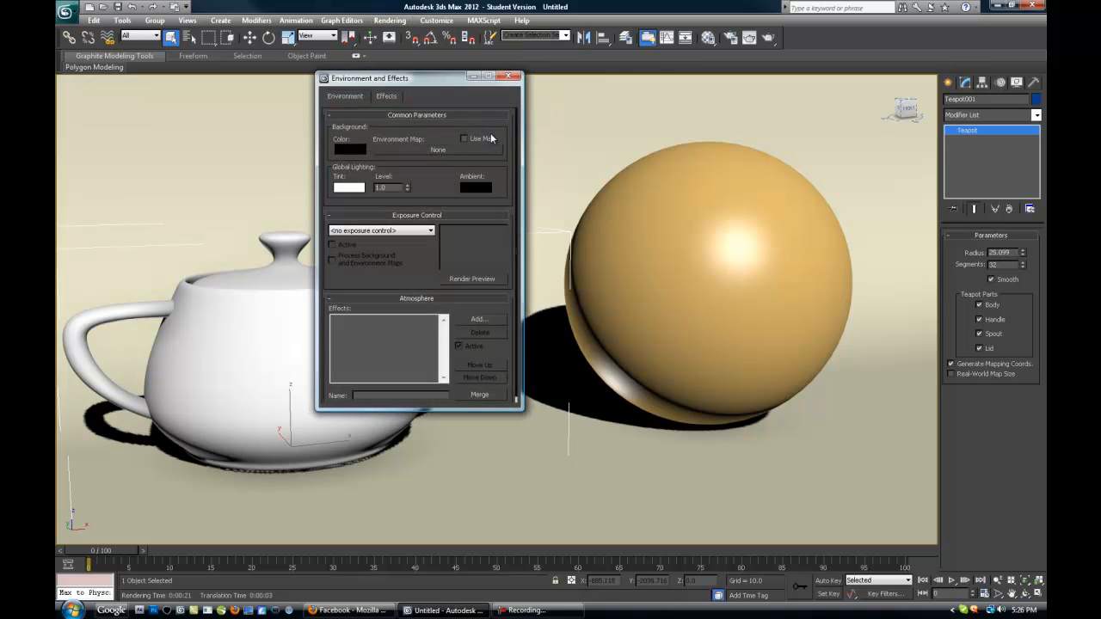
click(438, 150)
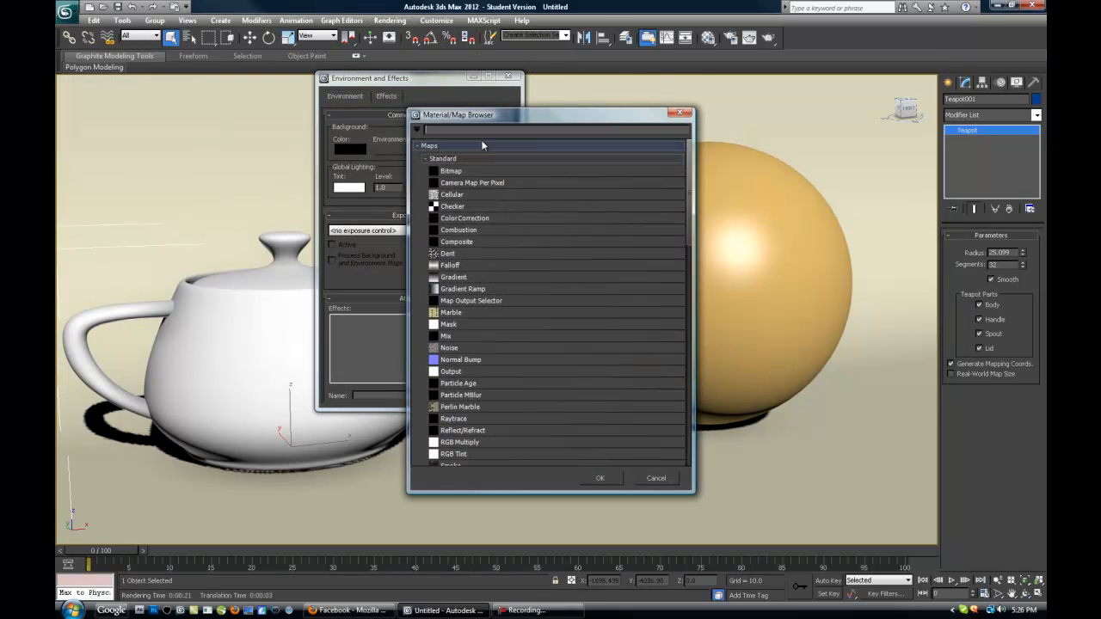
click(450, 172)
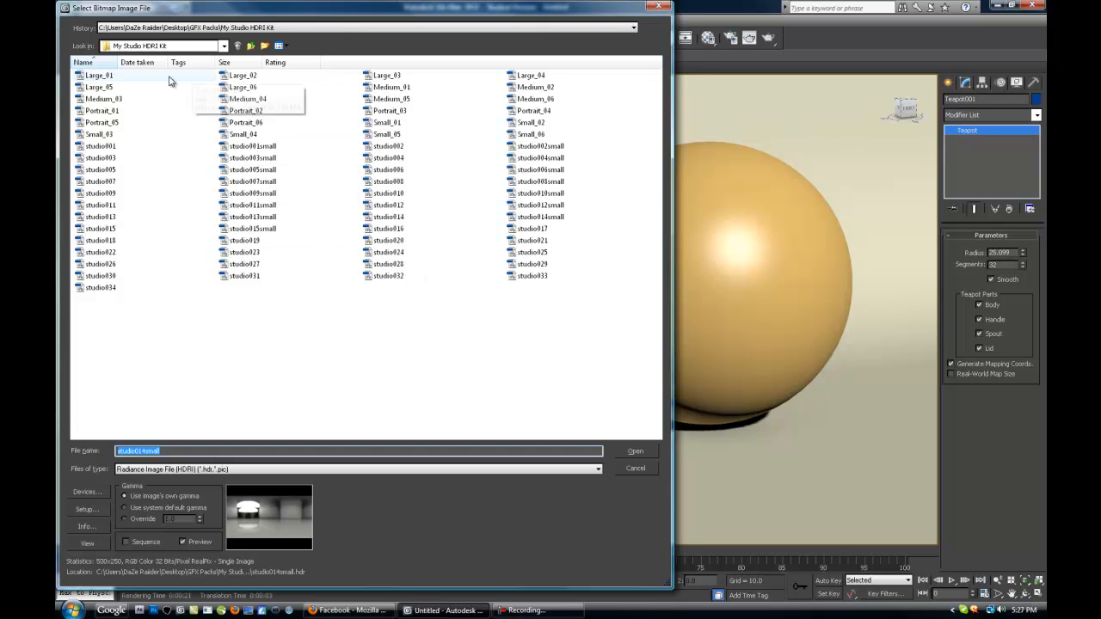
mouse_move(320, 159)
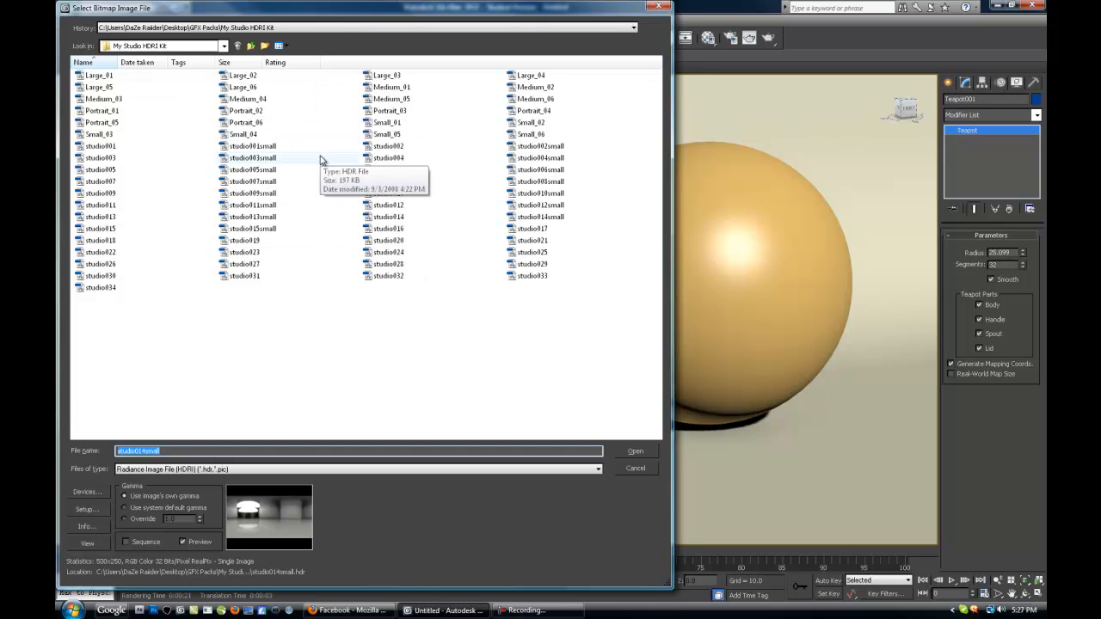
mouse_move(303, 217)
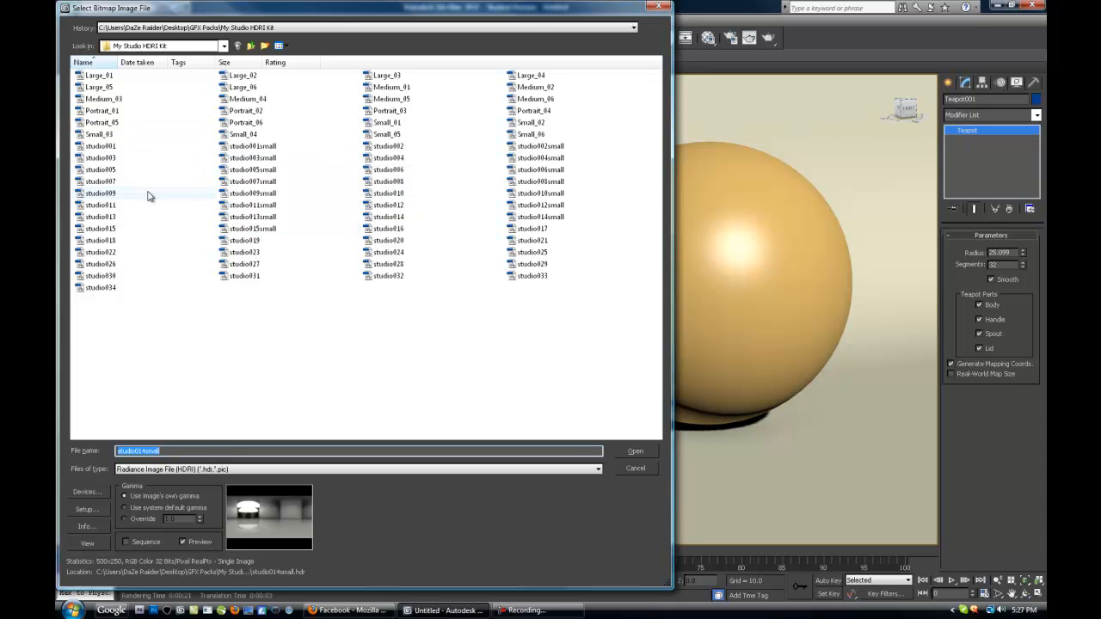
Step: Preview the studio HDRIs and open studio015.hdr from the studio HDRI kit
click(100, 192)
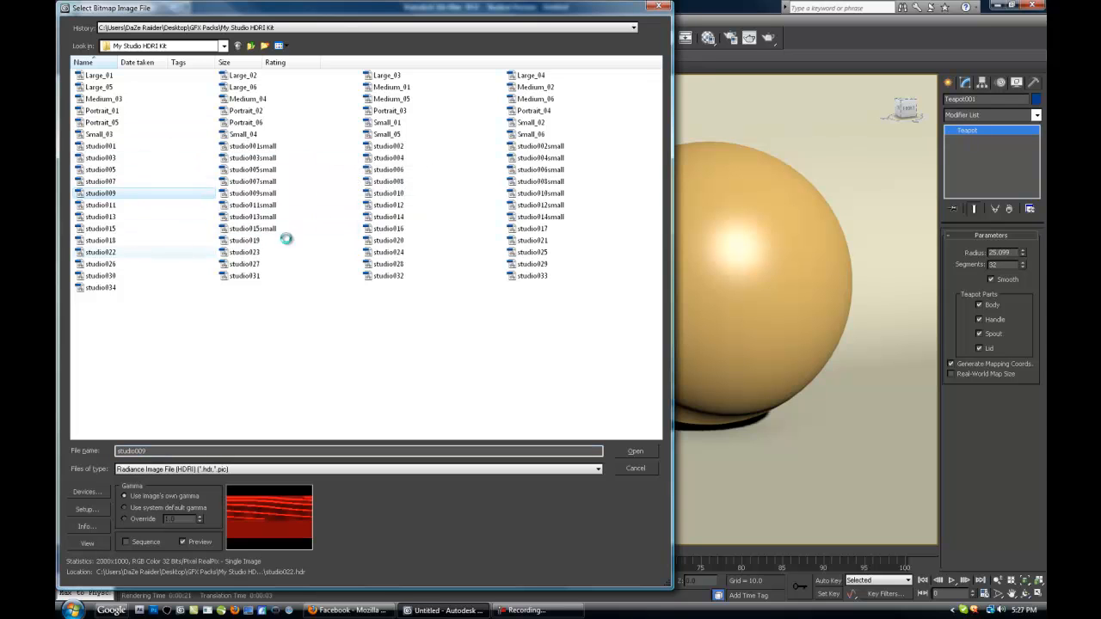
click(389, 217)
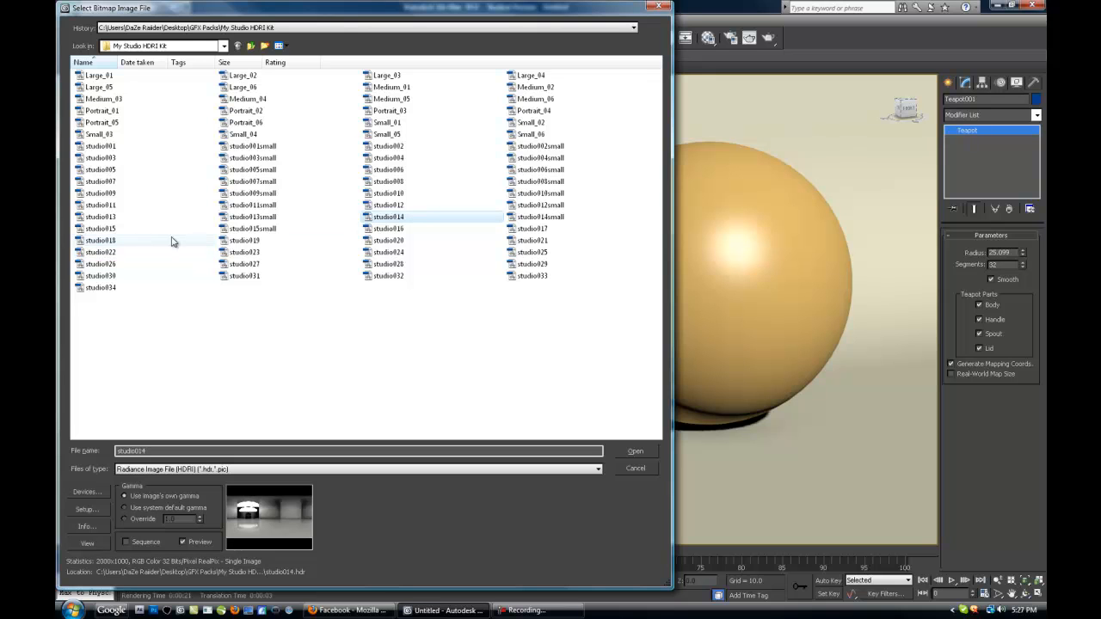
click(100, 228)
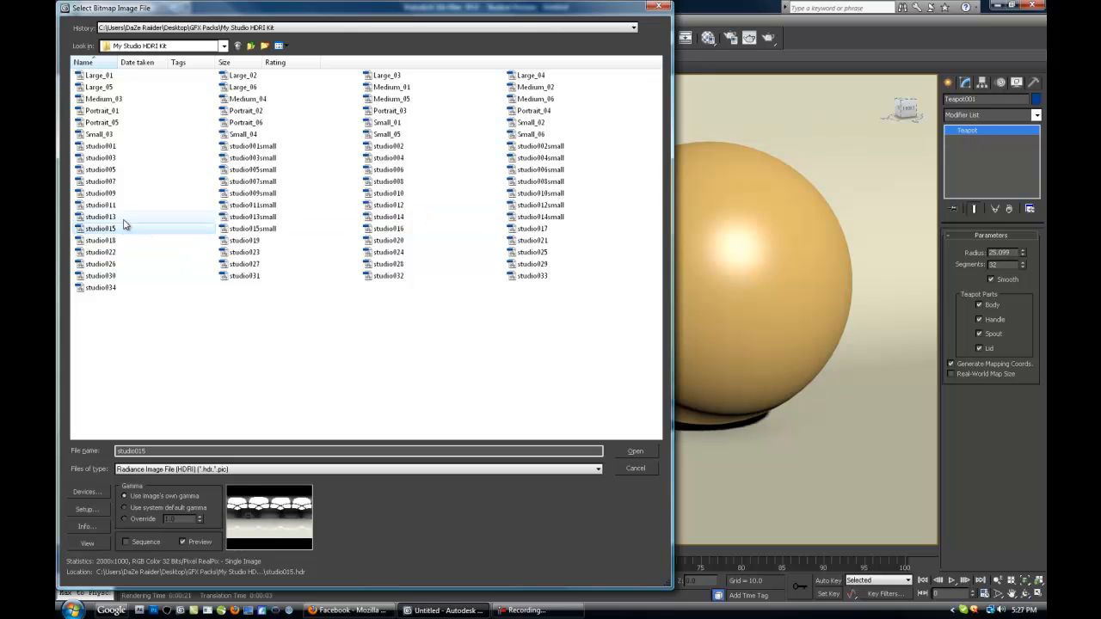
click(100, 228)
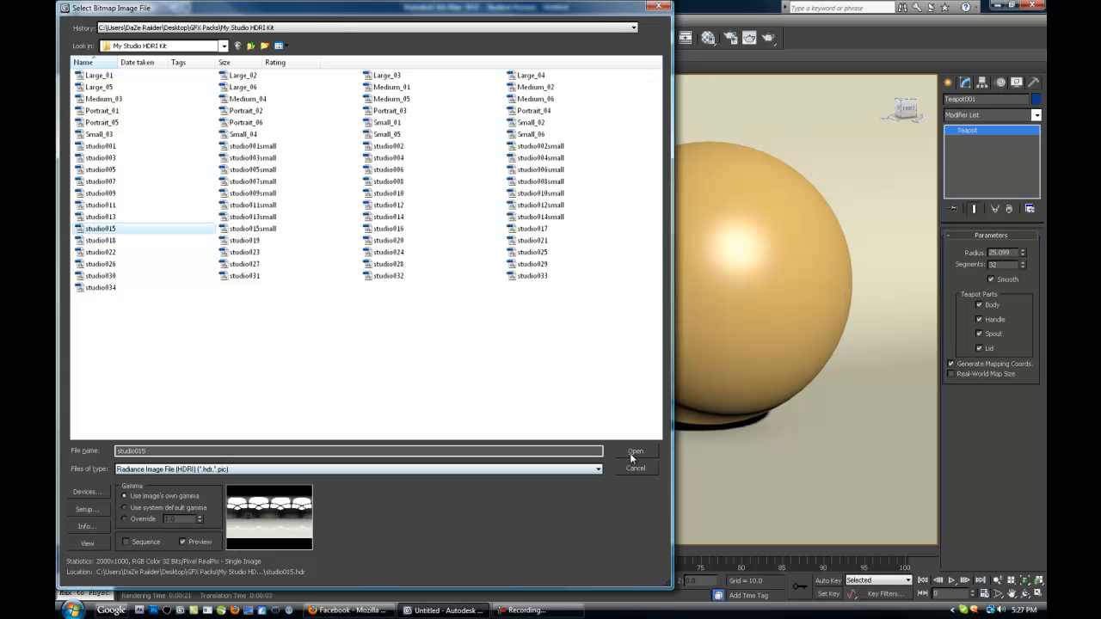
click(635, 451)
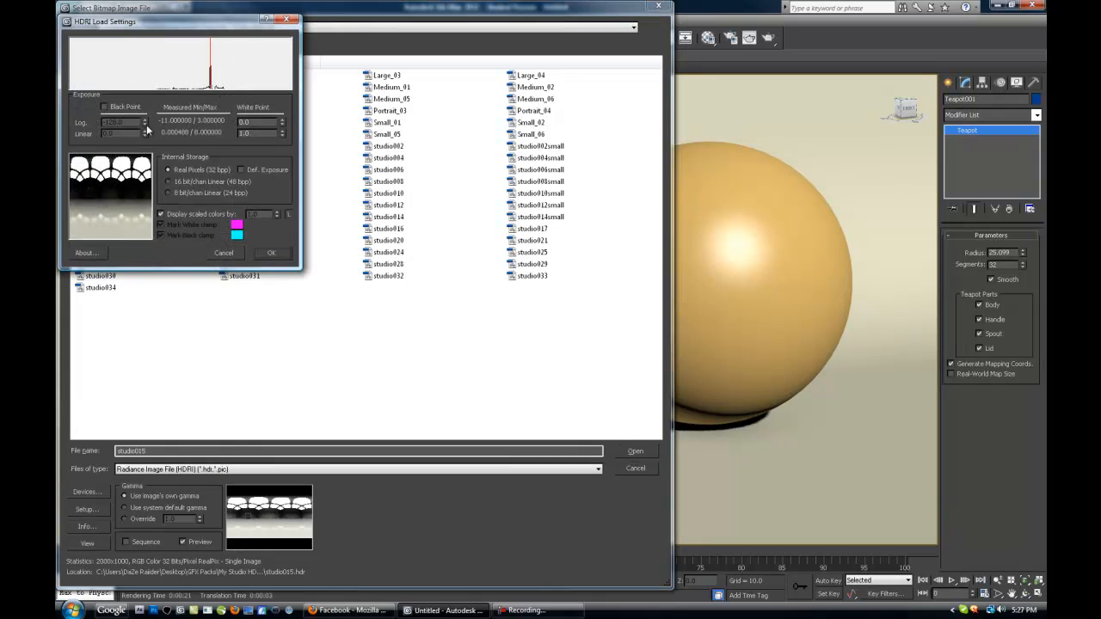
Step: Keep Real Pixels (32 bpp) internal storage and accept the HDRI load settings
click(169, 181)
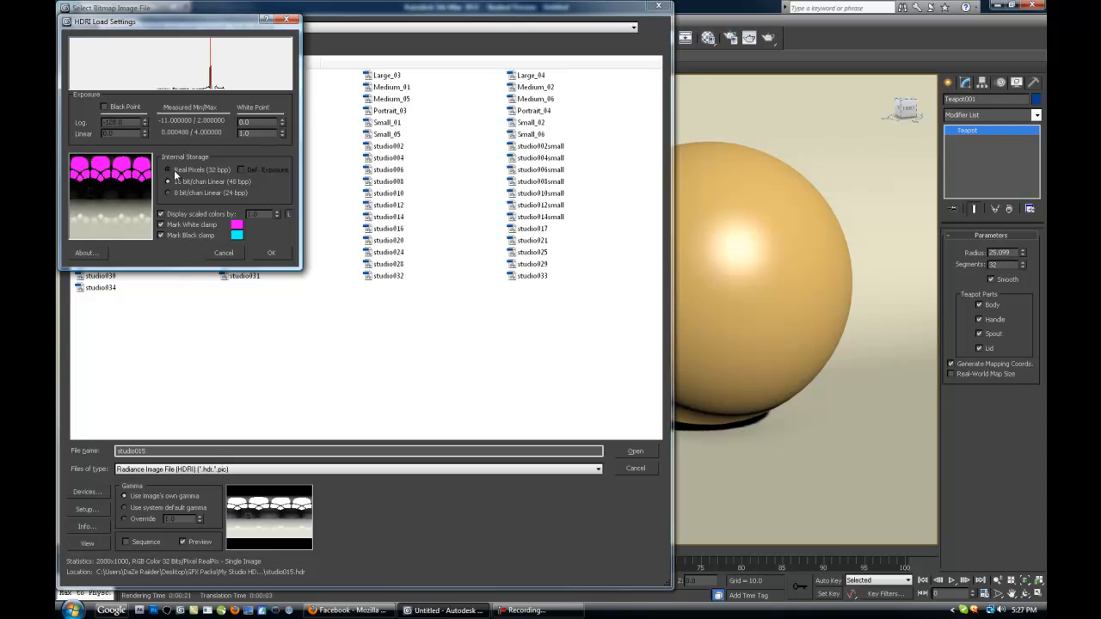
click(168, 182)
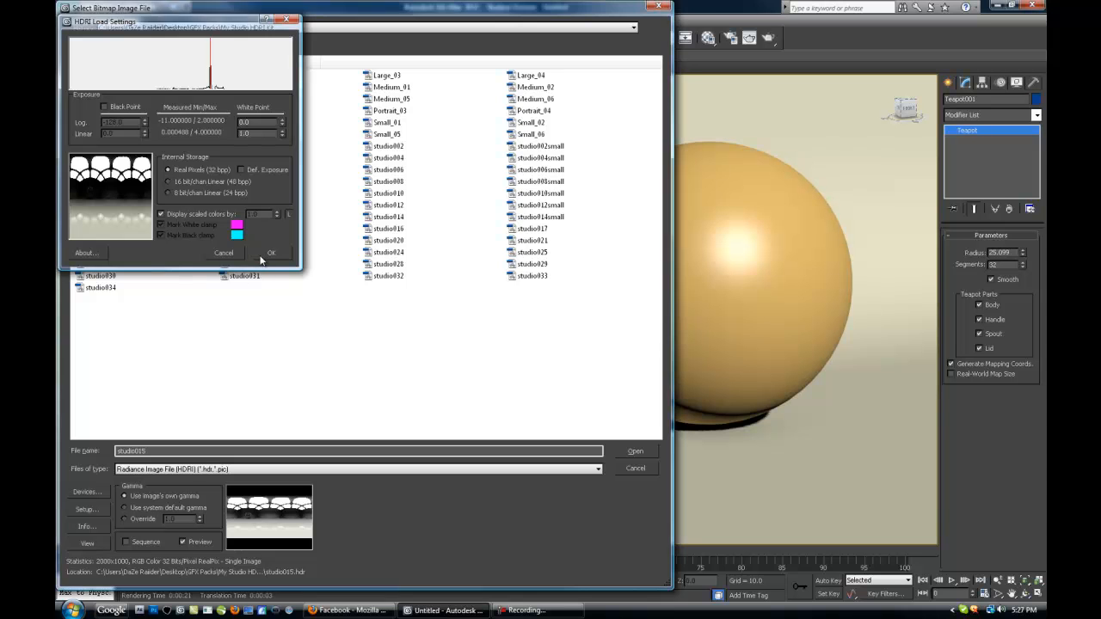
click(271, 252)
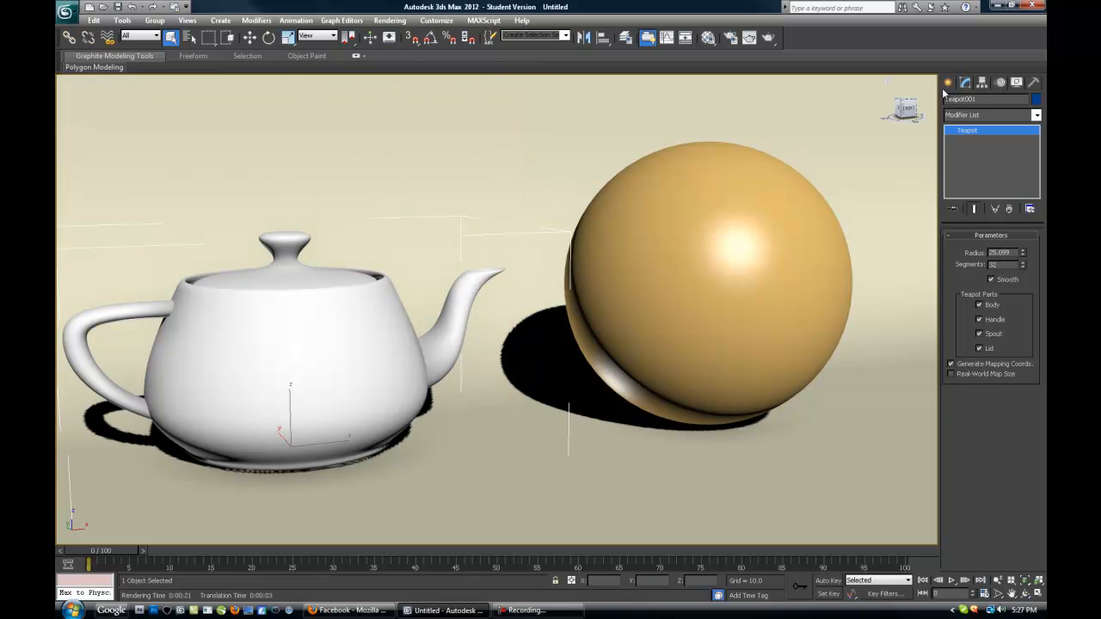
Step: Place a standard Skylight (Sky001) and open its parameters in the Modify panel
click(952, 83)
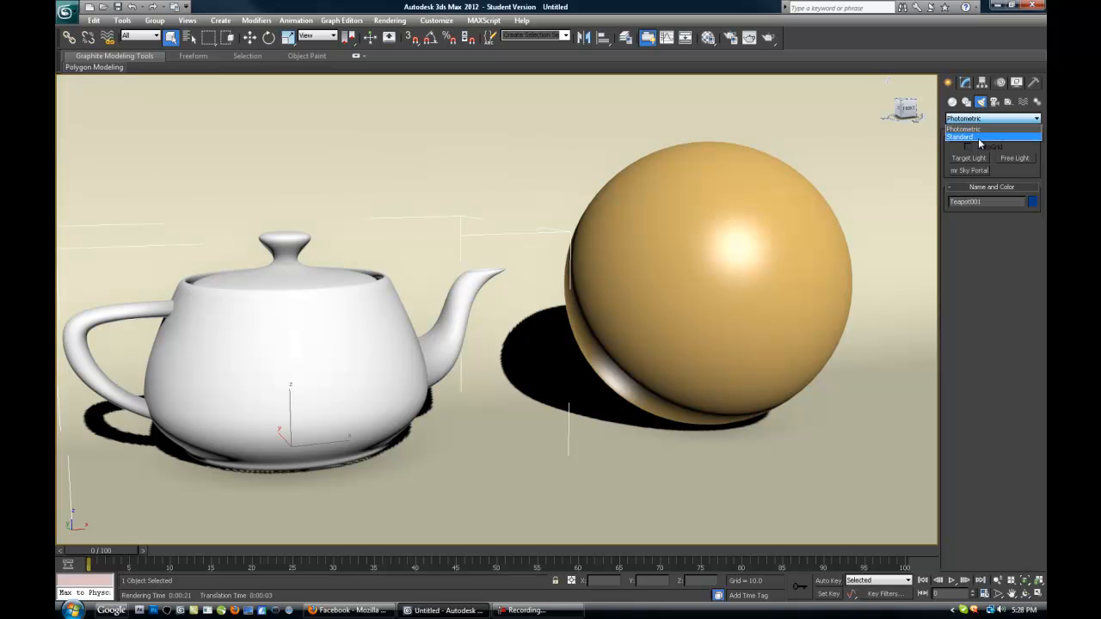
click(961, 136)
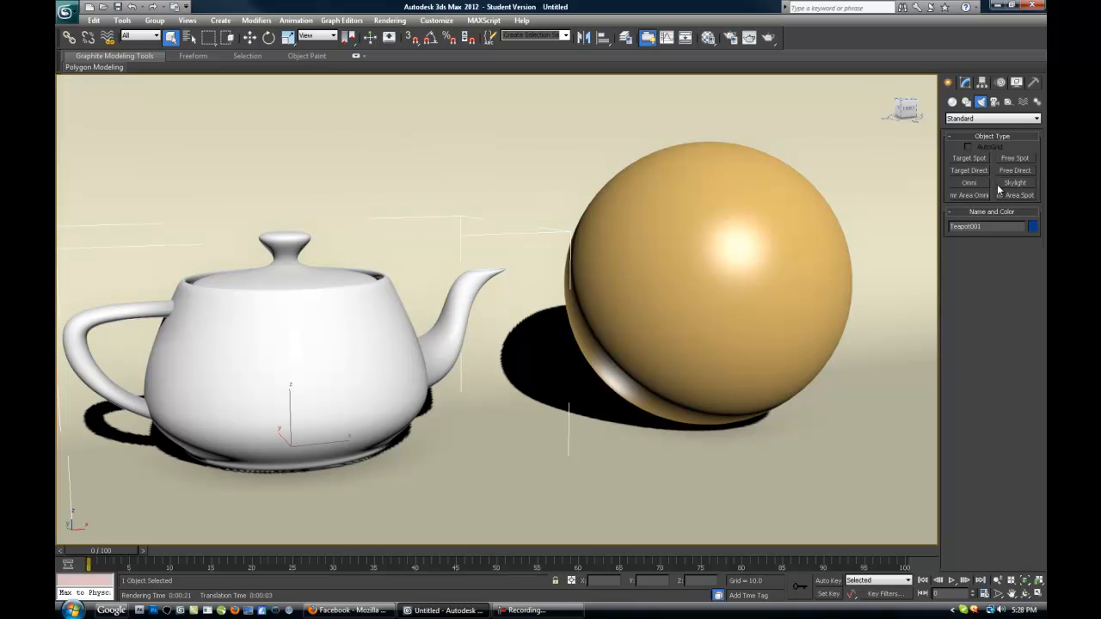
click(1015, 183)
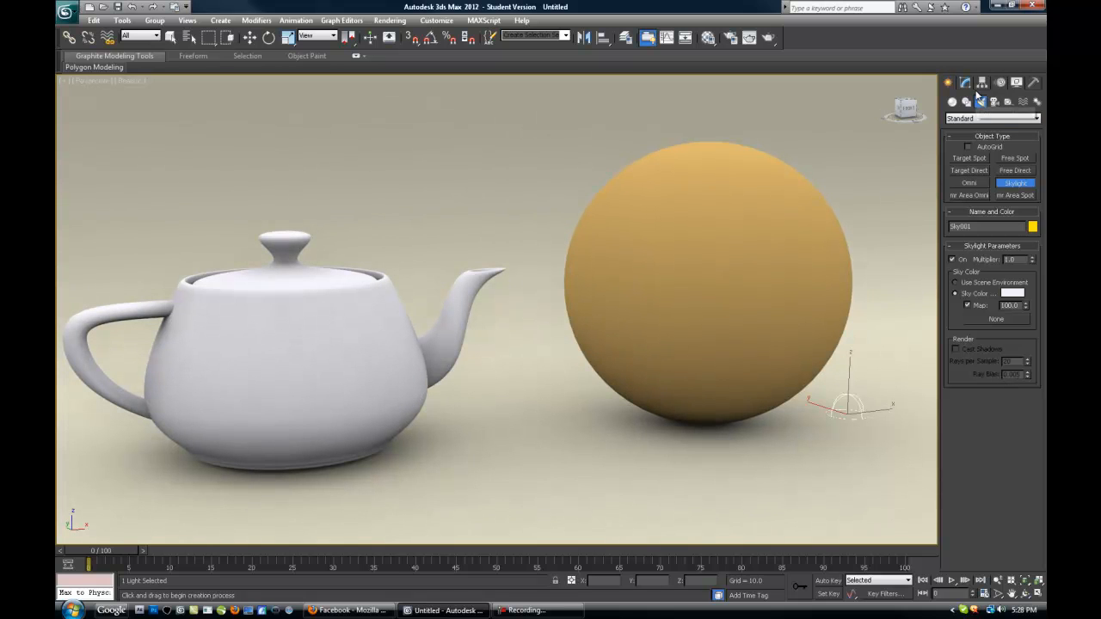
click(966, 81)
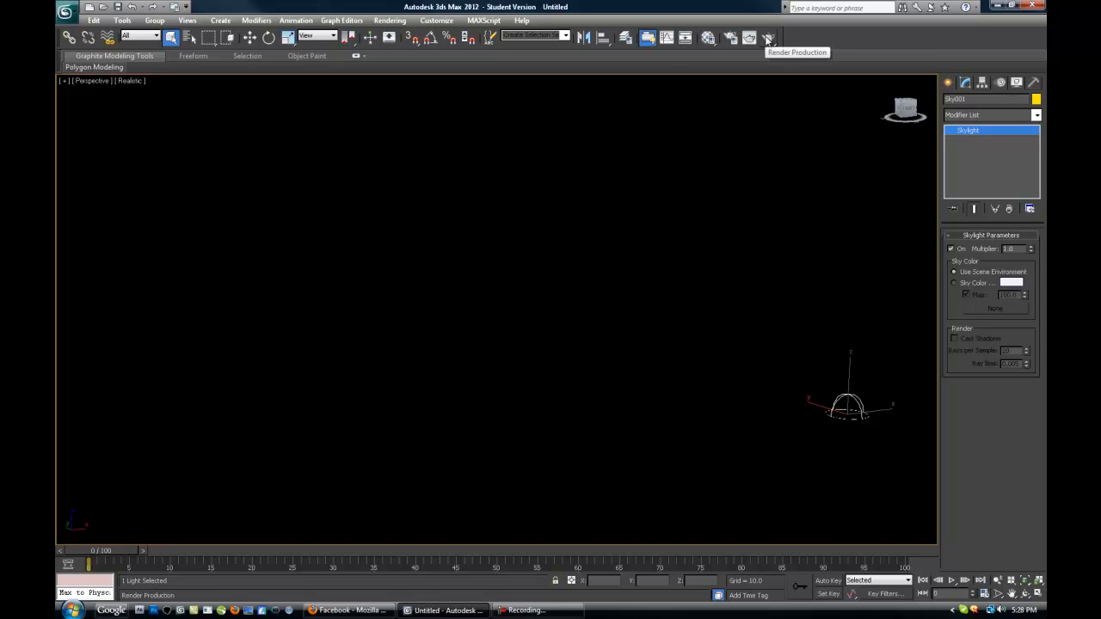
Step: Render a 640x480 Perspective test in mental ray, then open the Rendering menu
click(767, 37)
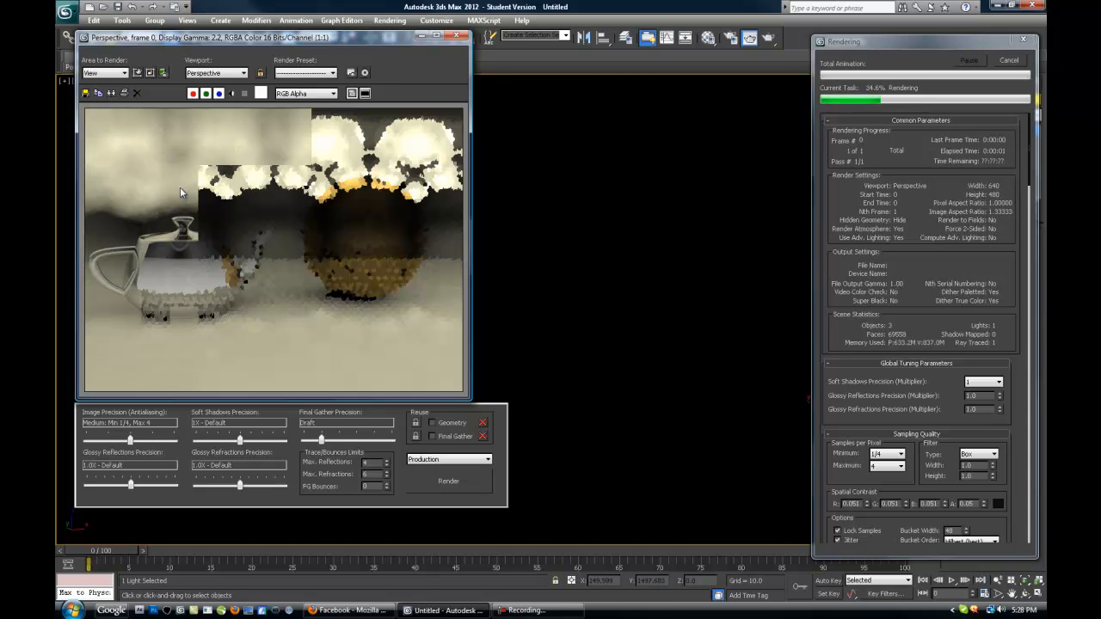
mouse_move(173, 320)
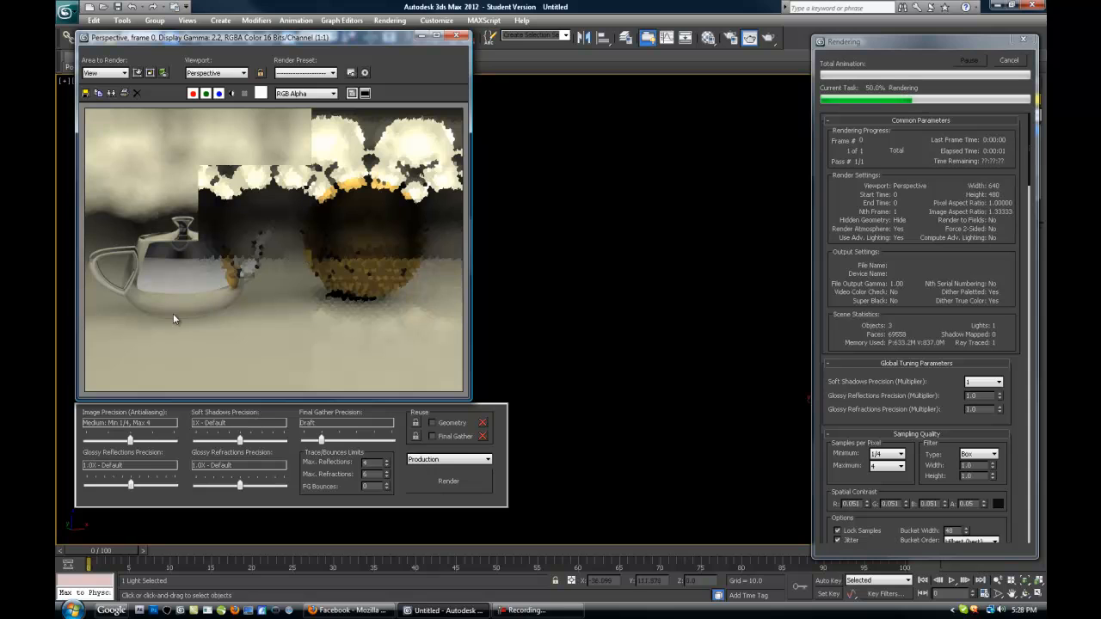
mouse_move(229, 314)
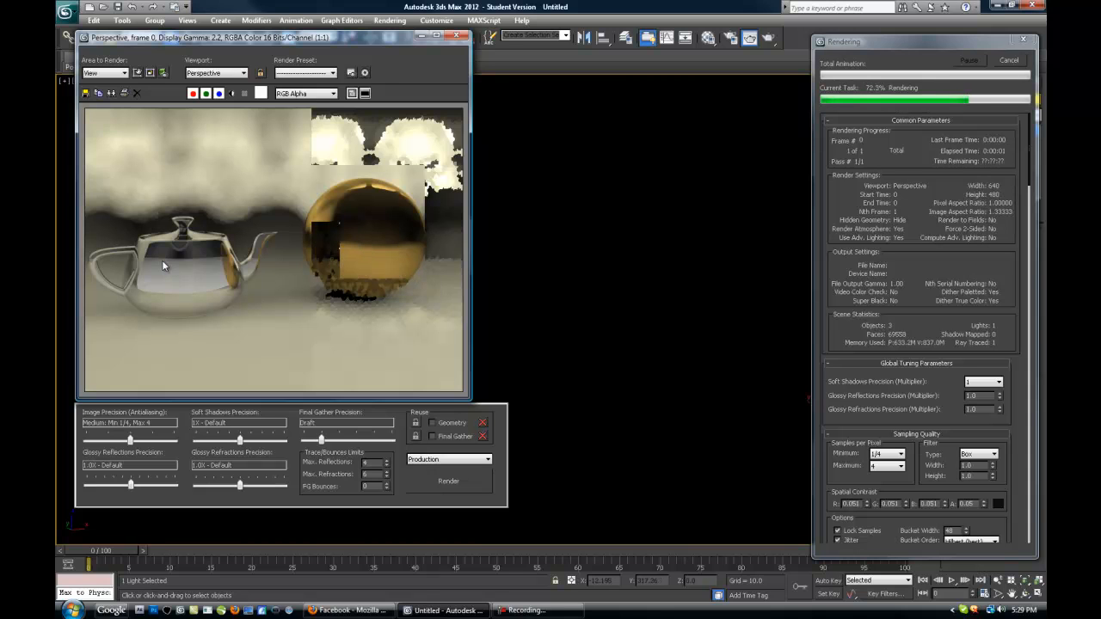
mouse_move(189, 244)
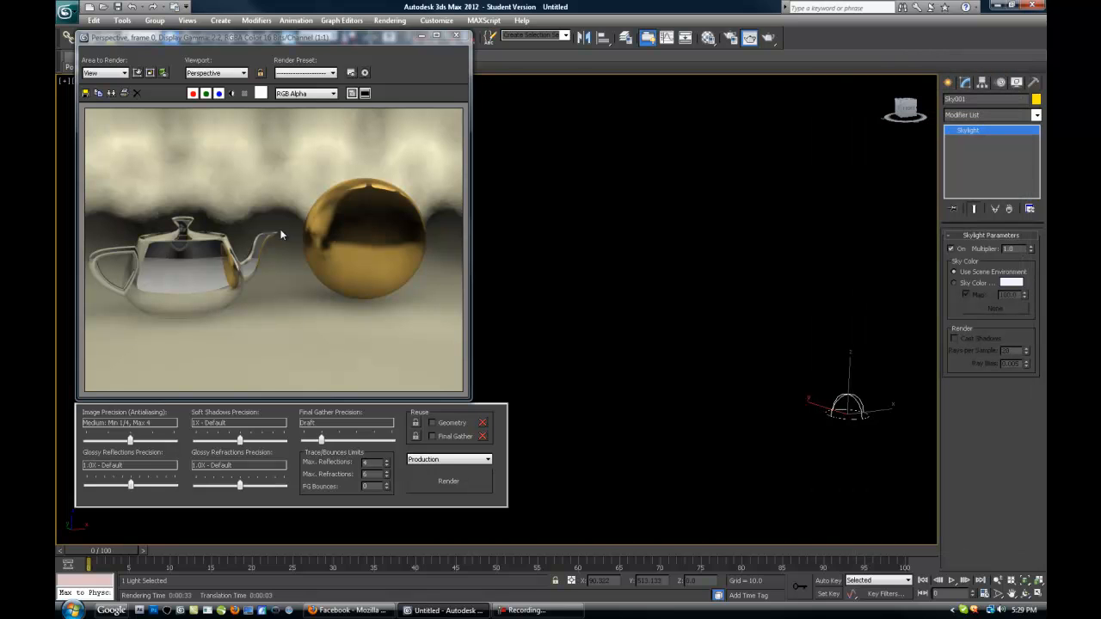
click(390, 20)
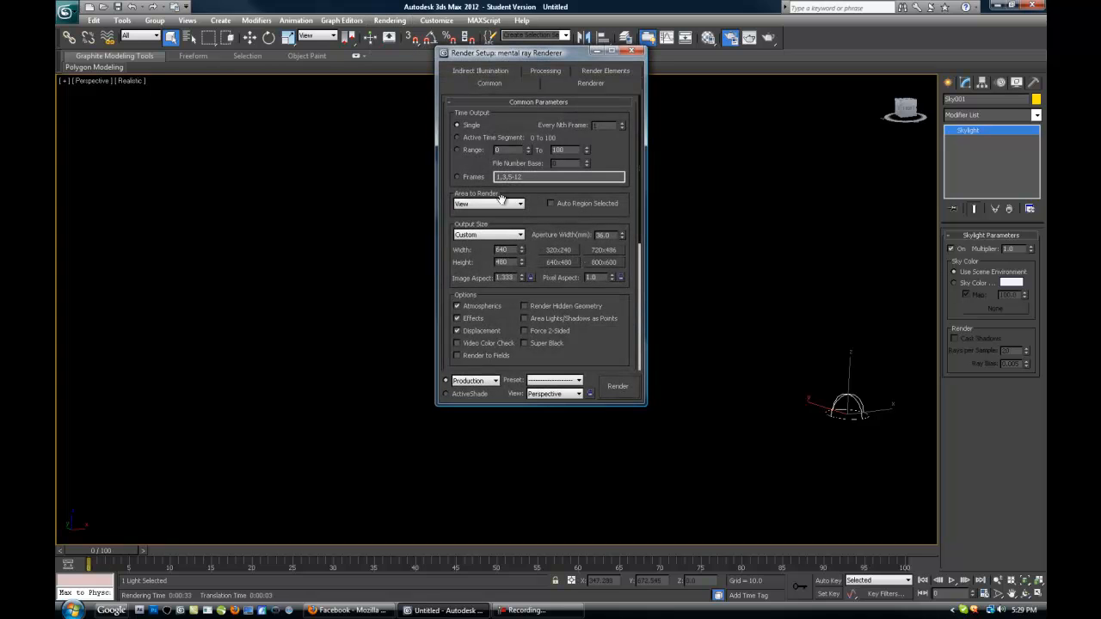
Step: Set the output size to the HDTV 1280x720 preset and render again
click(521, 235)
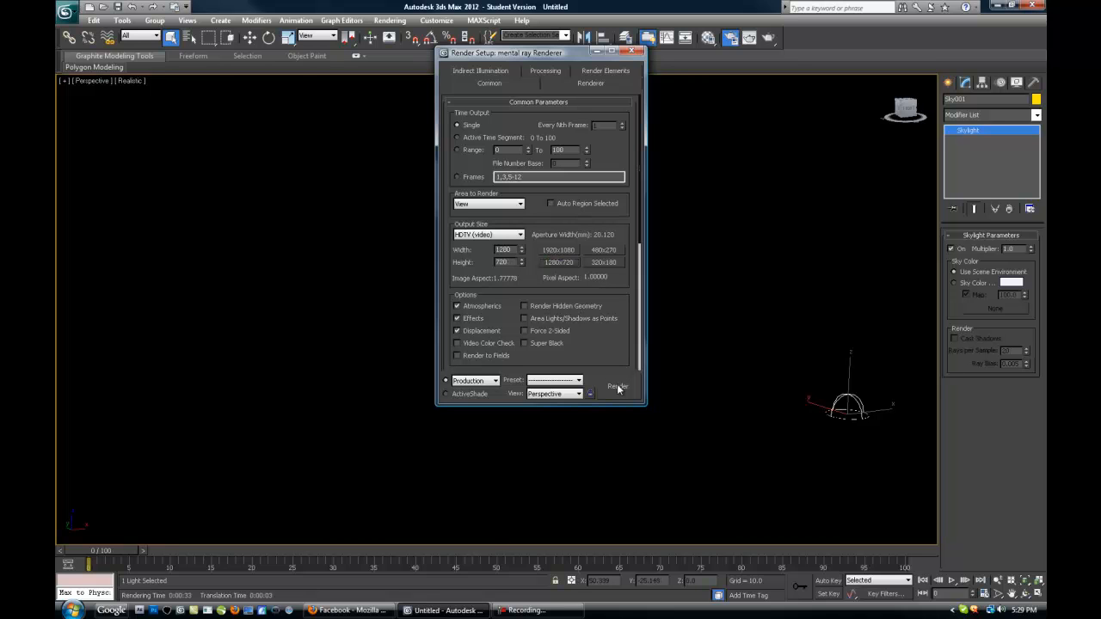
click(618, 386)
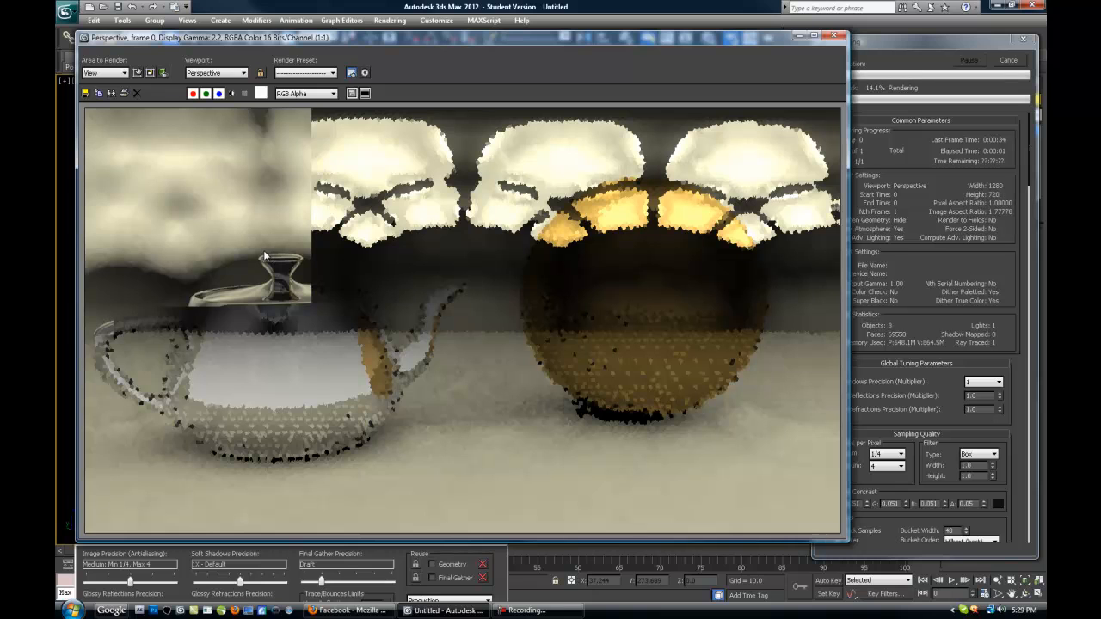
mouse_move(269, 290)
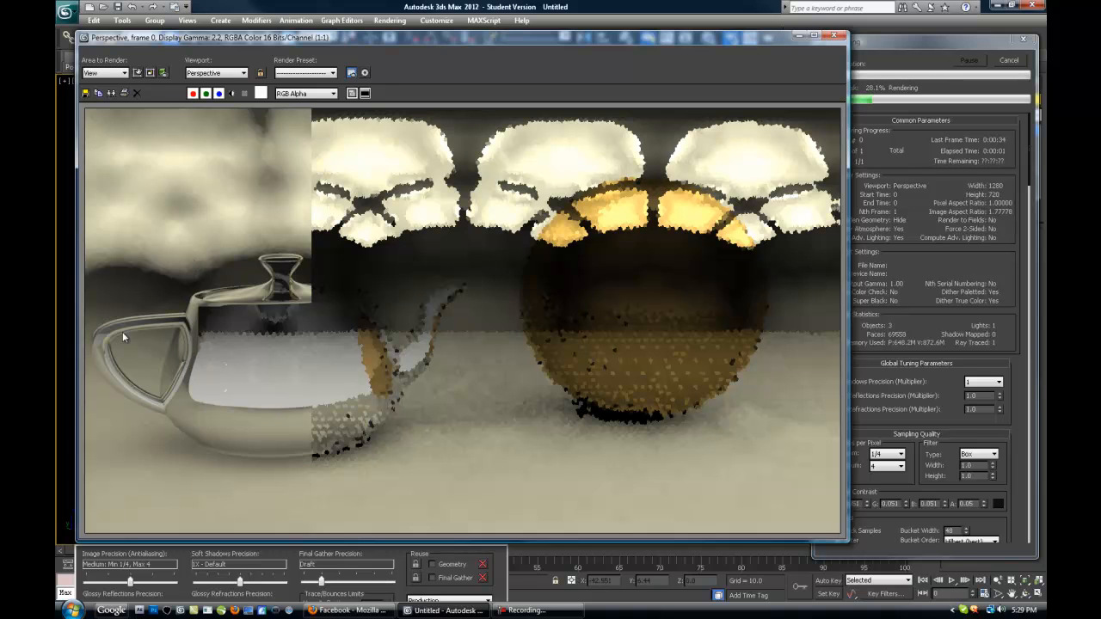
mouse_move(243, 340)
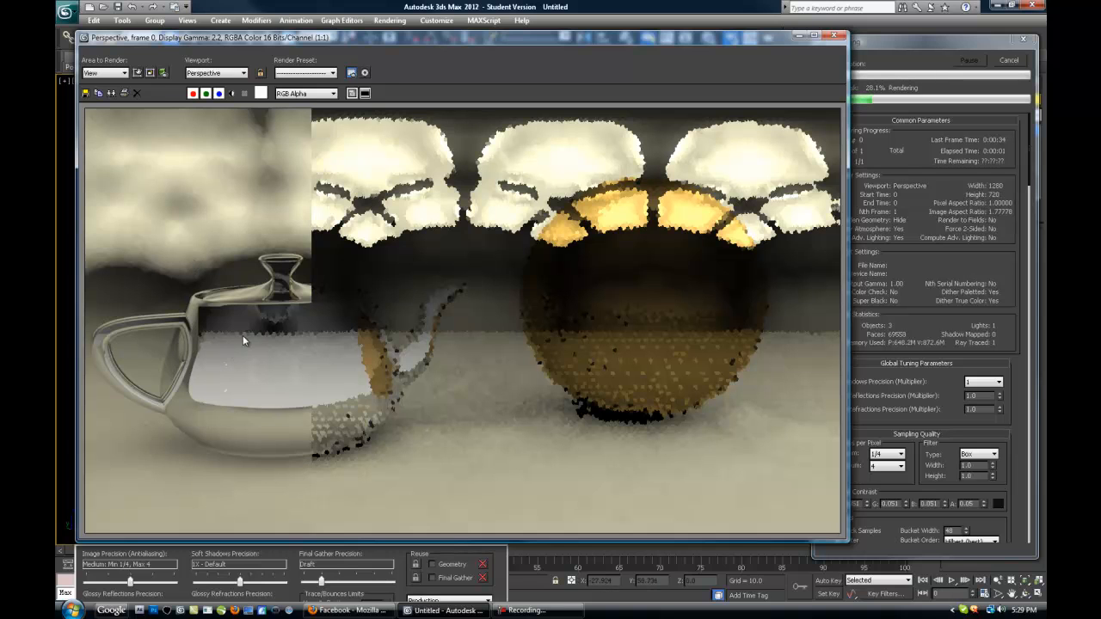
mouse_move(400, 401)
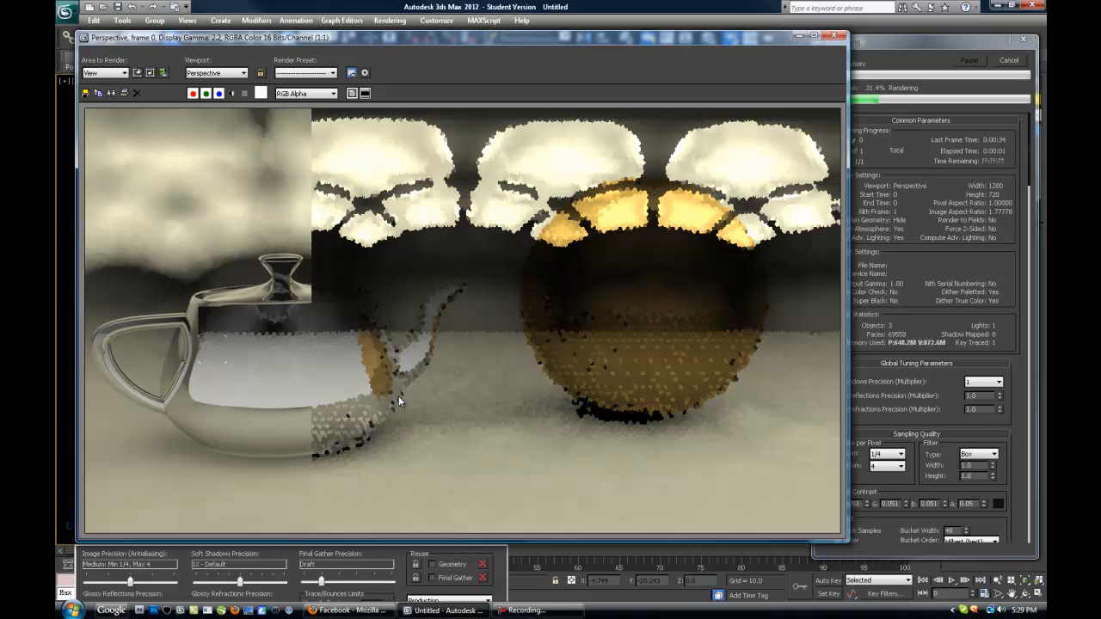